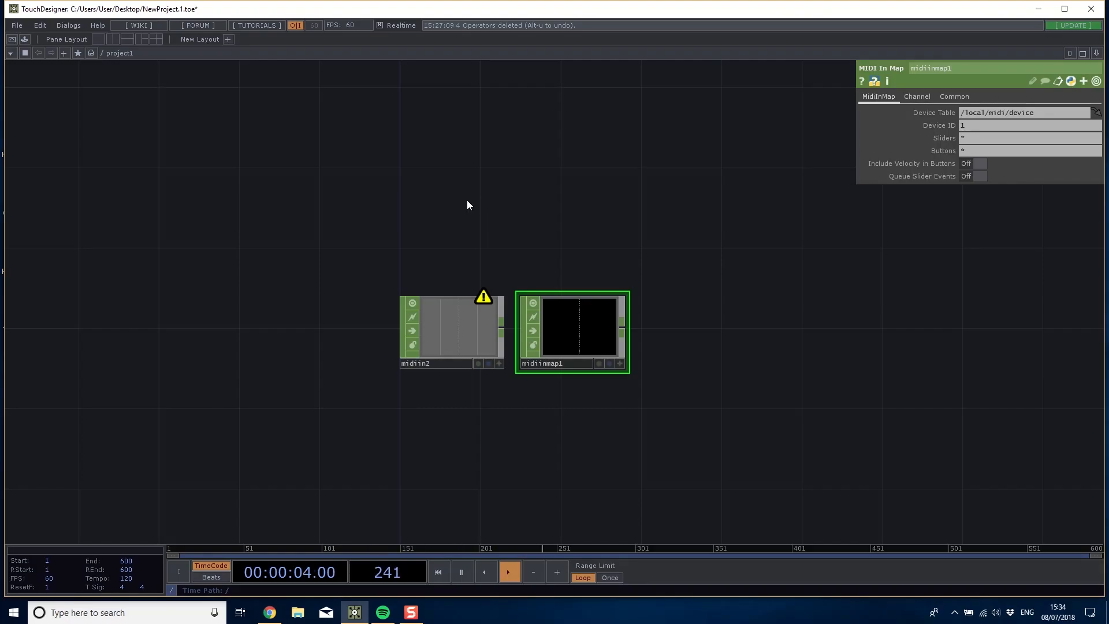
mouse_move(604, 213)
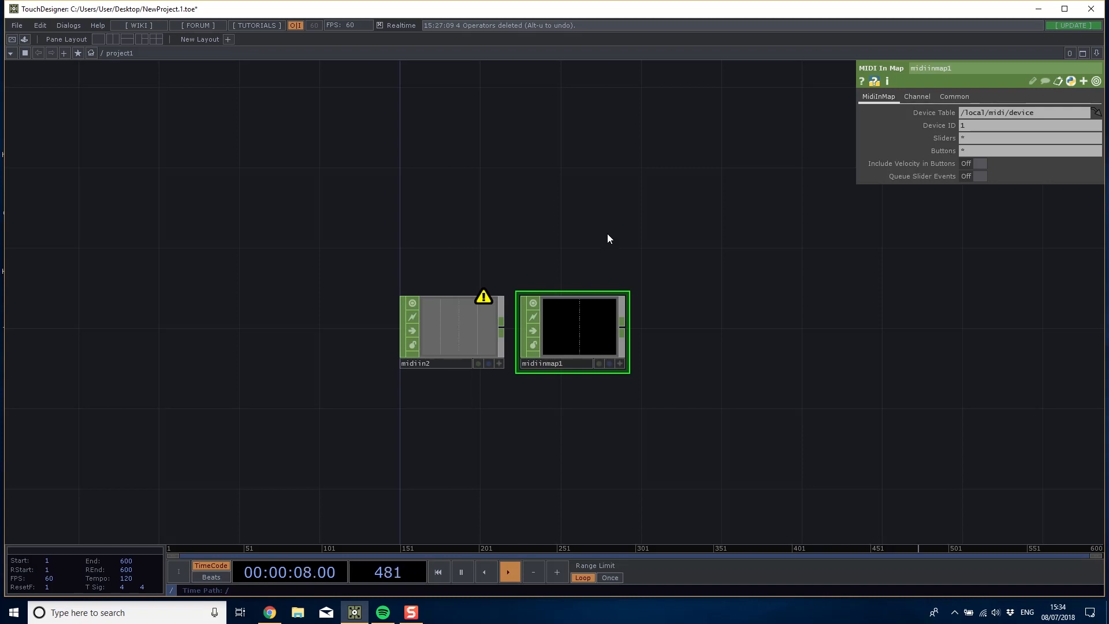
Add MIDI Event and MIDI In DATs with their callbacks DATs beside the MIDI In operators.
click(438, 572)
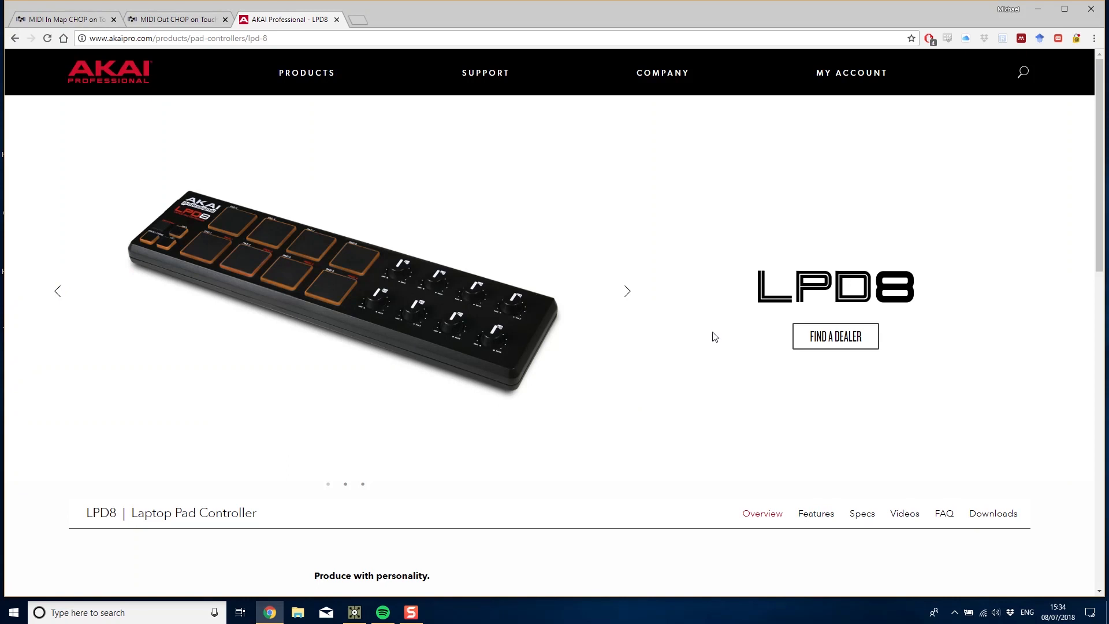
mouse_move(304, 233)
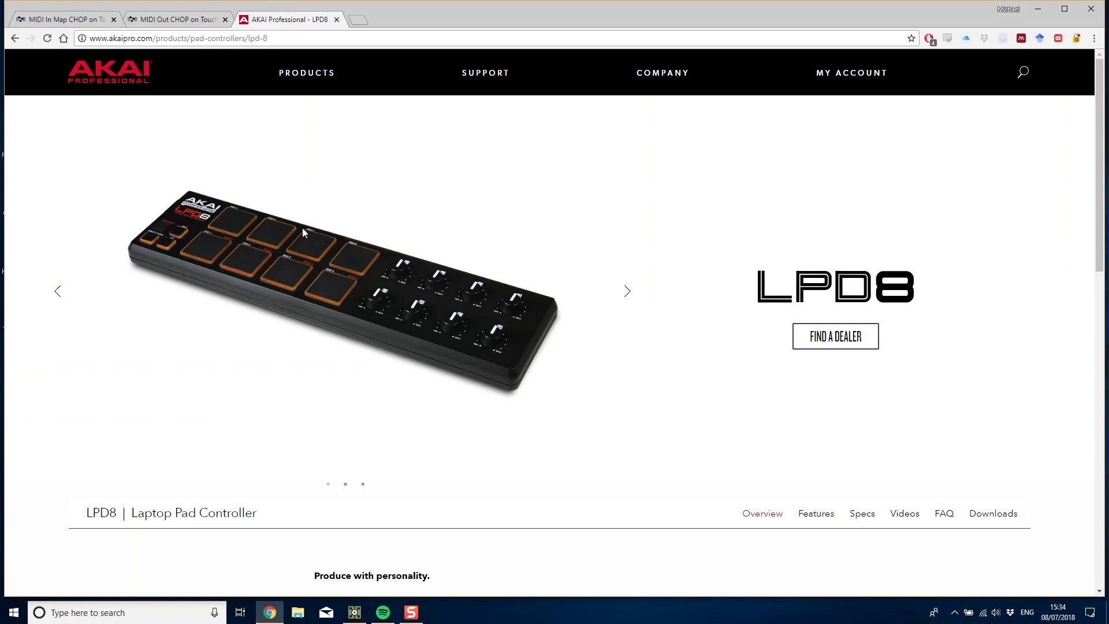
scroll(down, 3)
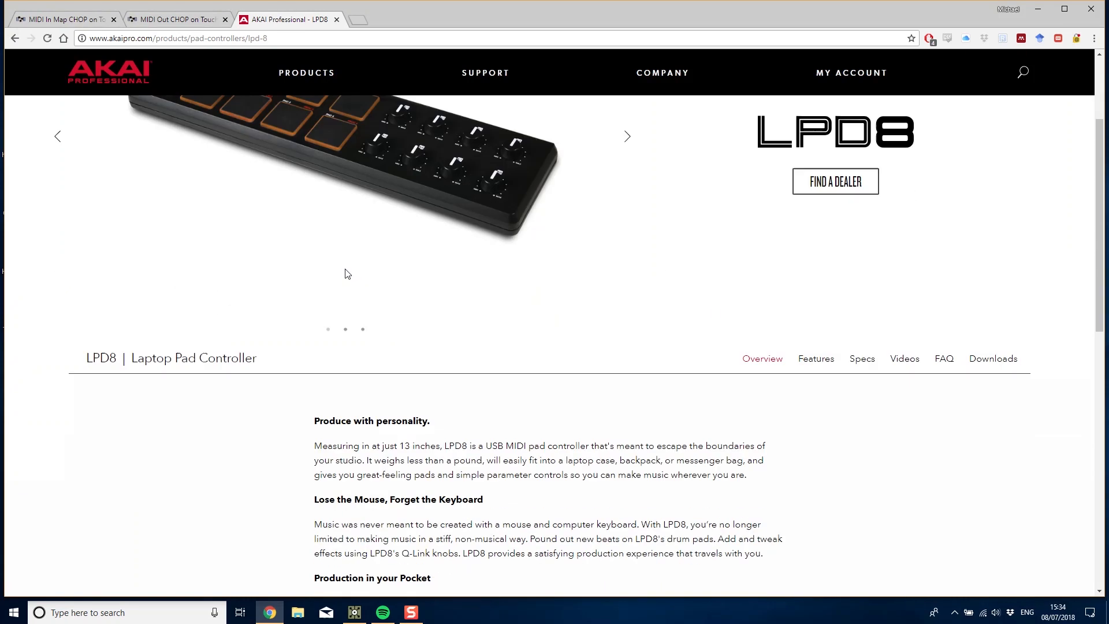
scroll(up, 3)
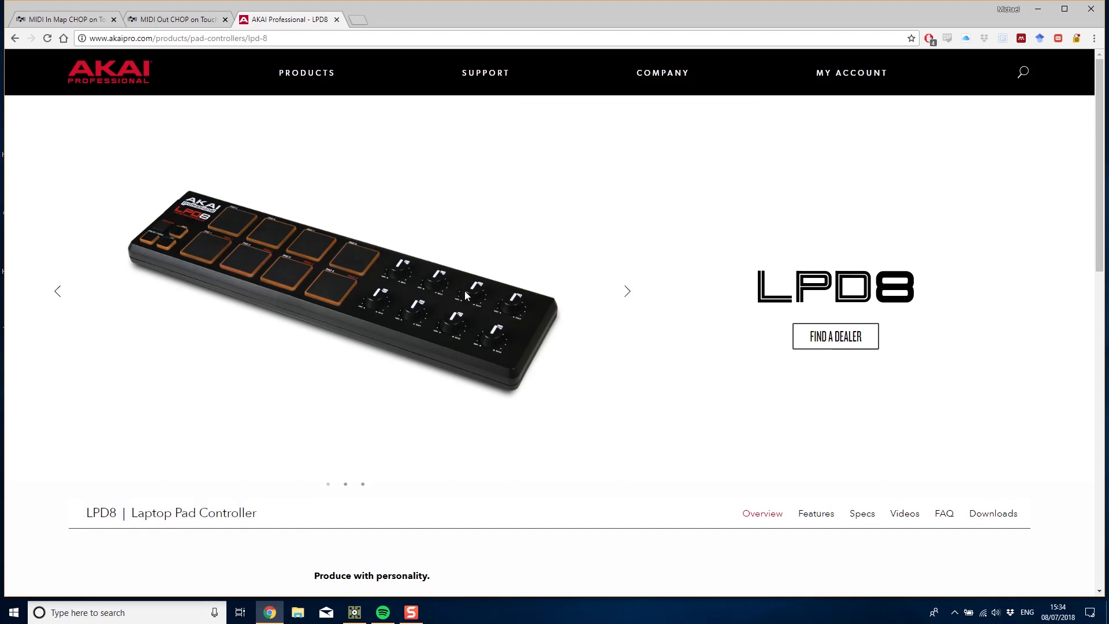
mouse_move(301, 245)
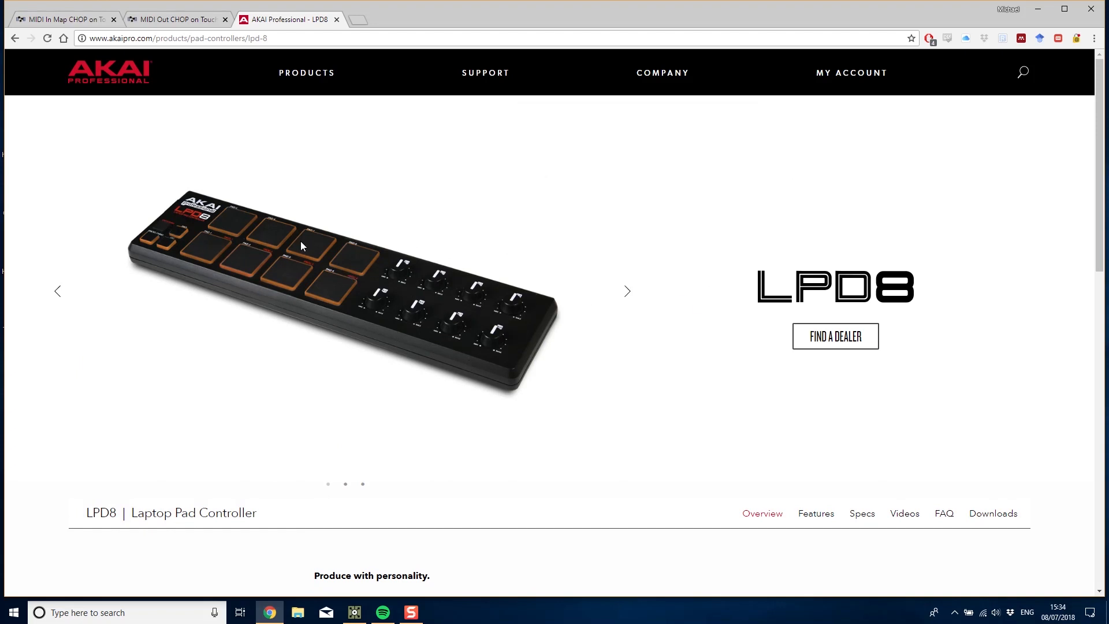
mouse_move(228, 417)
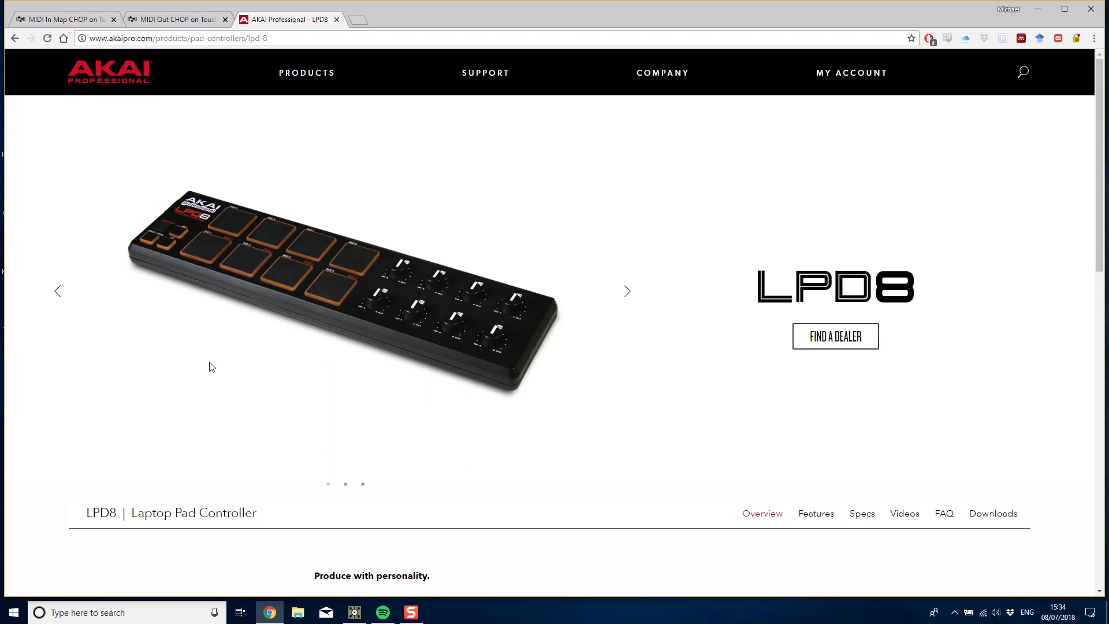
mouse_move(421, 243)
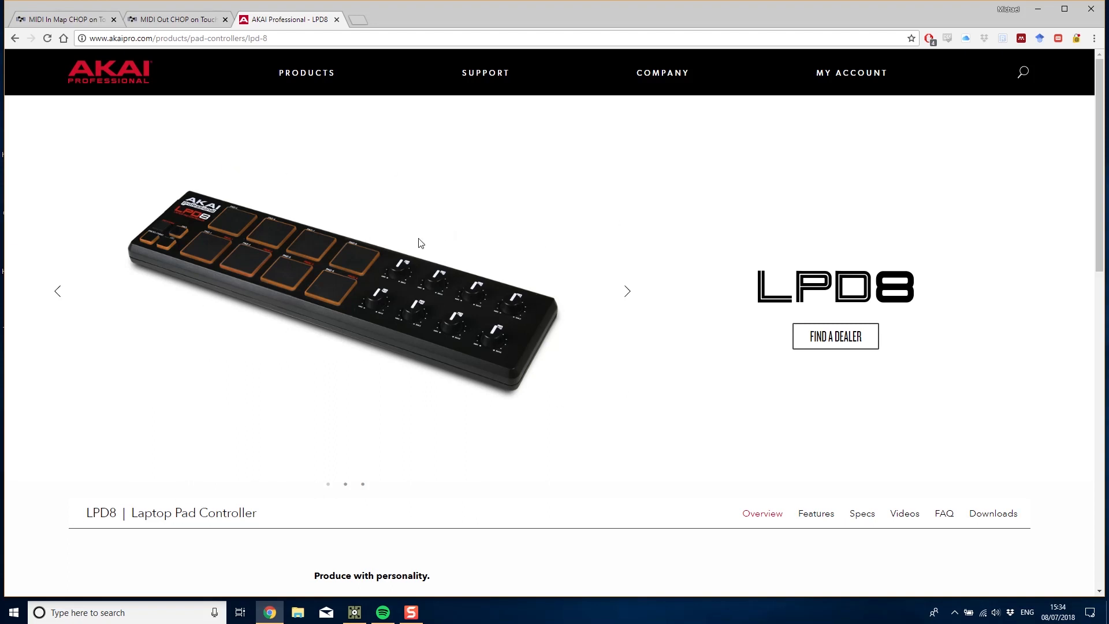
mouse_move(513, 284)
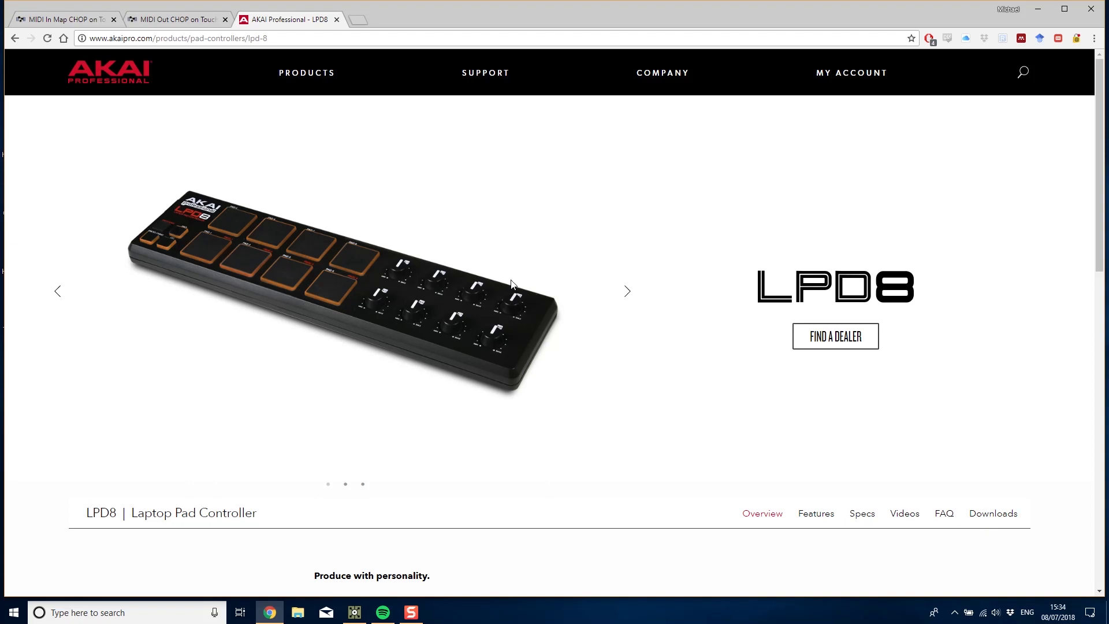
mouse_move(510, 266)
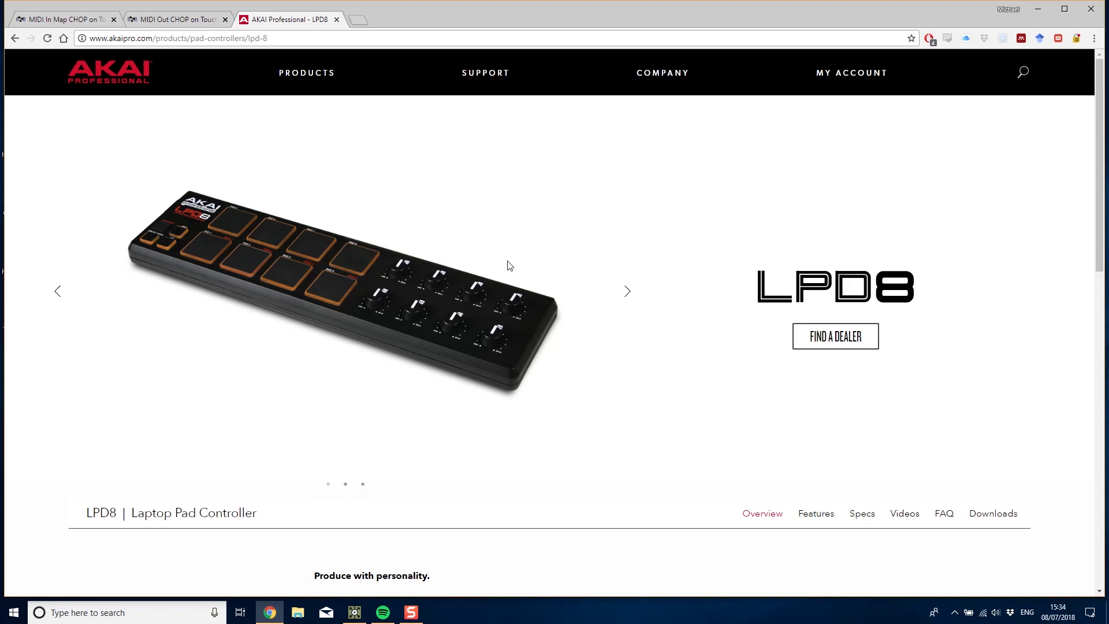
mouse_move(350, 275)
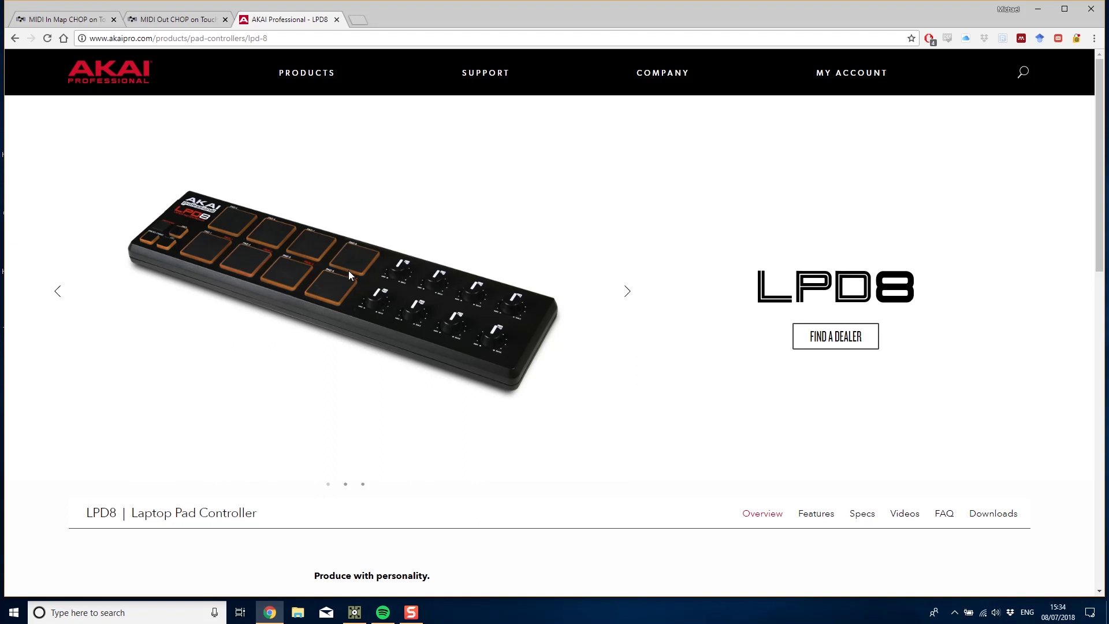
mouse_move(1034, 20)
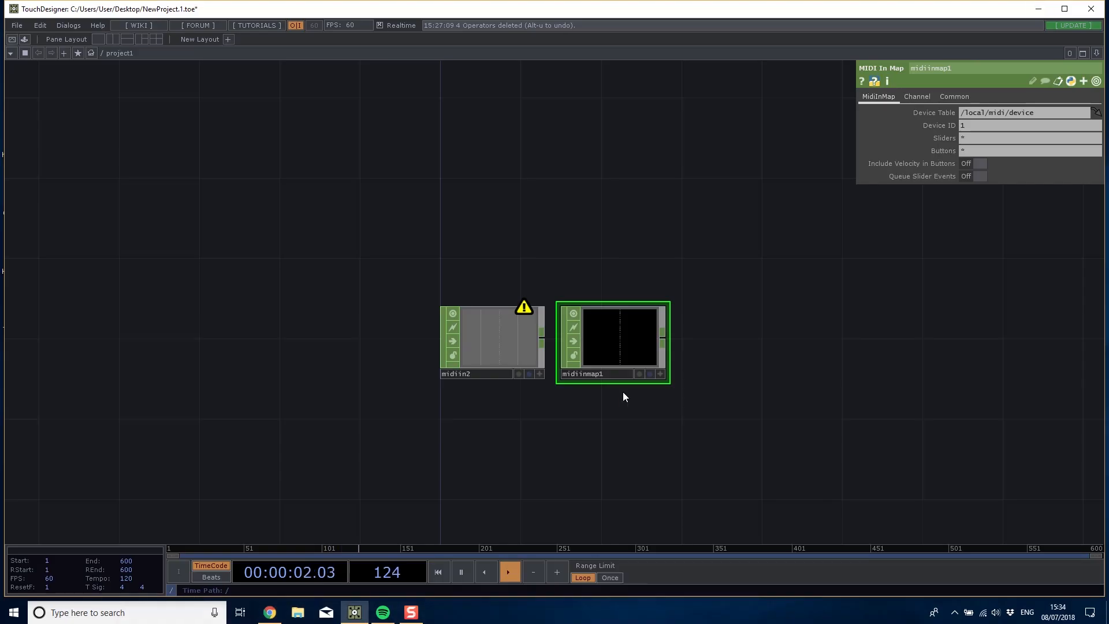
mouse_move(622, 329)
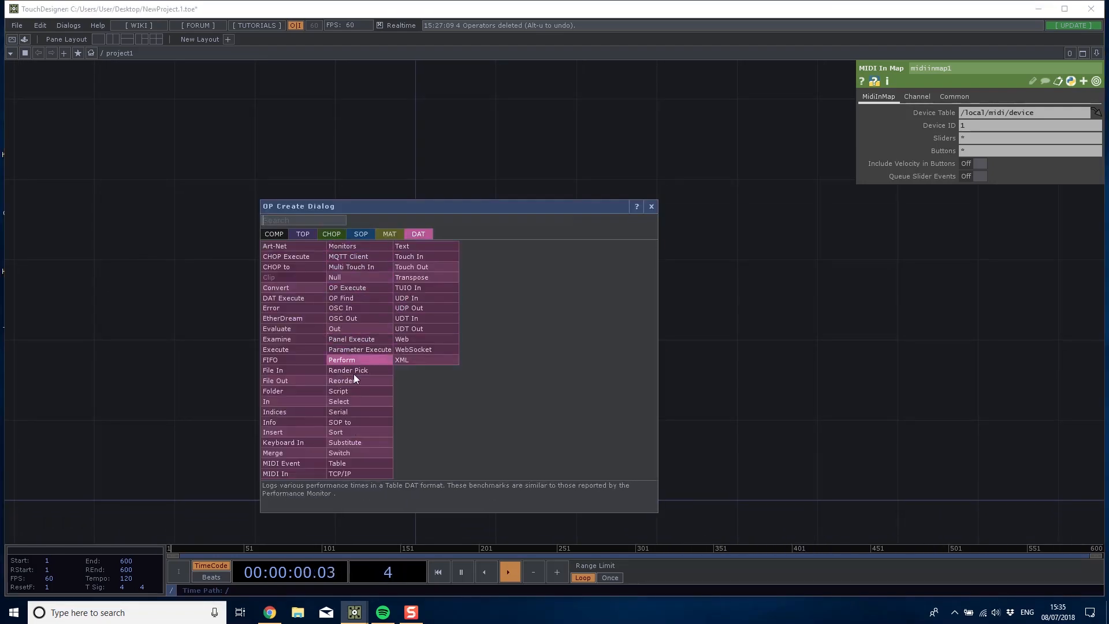
click(281, 463)
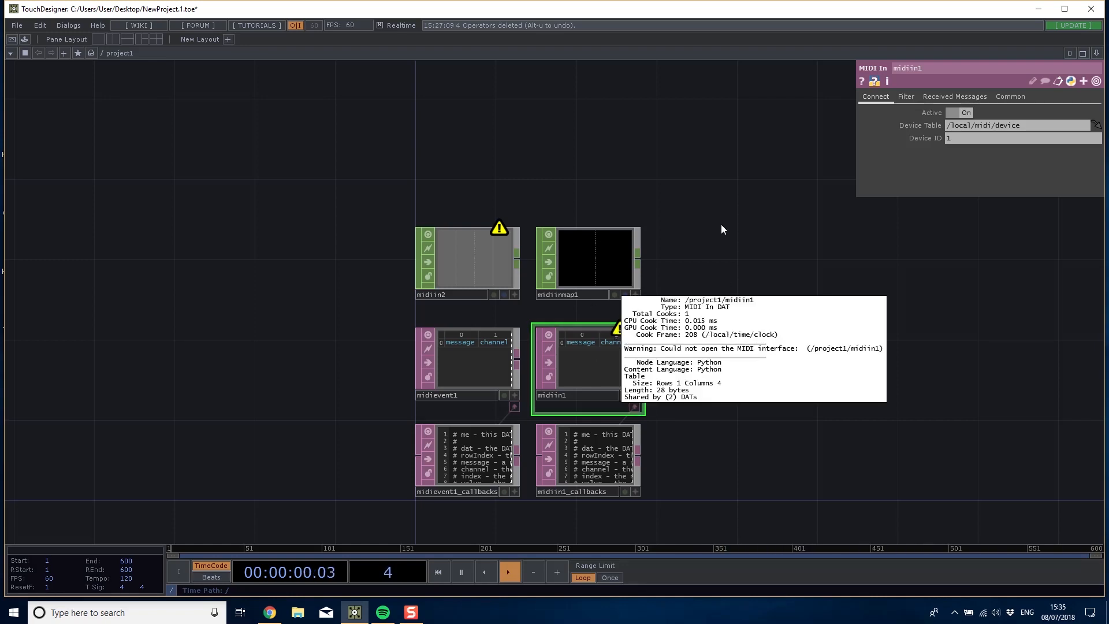
click(466, 263)
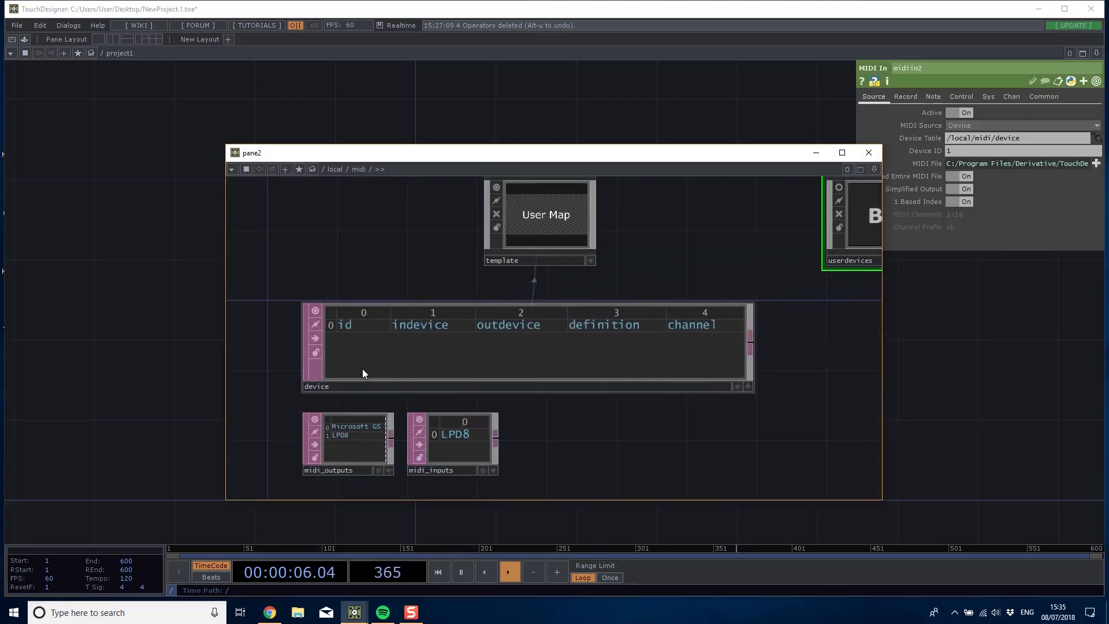
Close the local MIDI device table and bring up the Dialogs menu.
click(869, 152)
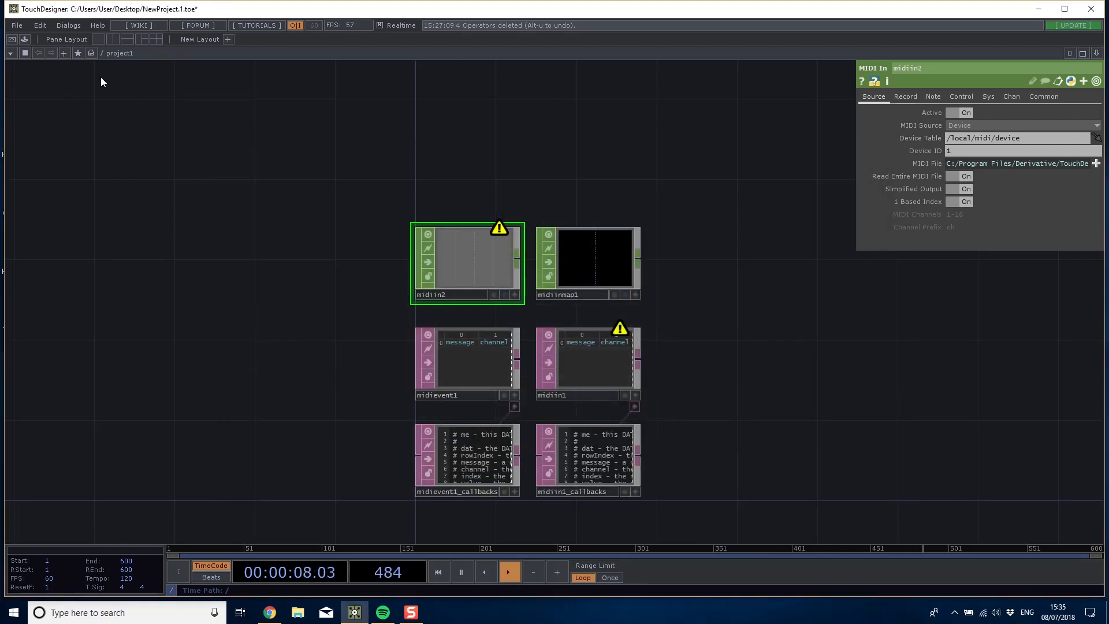
click(68, 25)
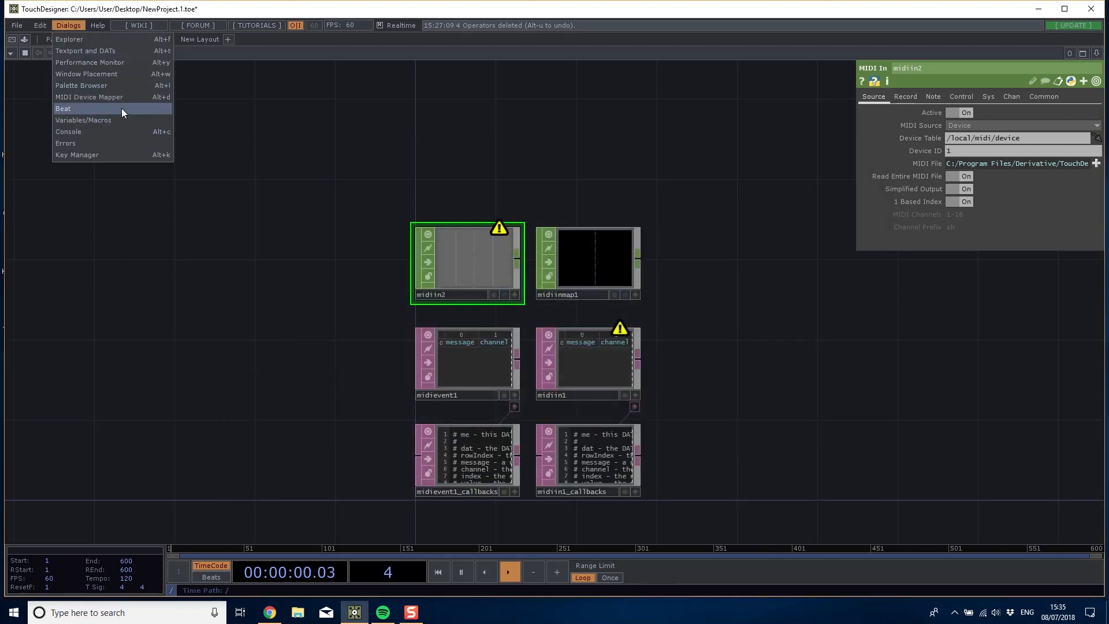
Create a new device mapping in the MIDI Device Mapper with LPD8 as the input device.
click(89, 97)
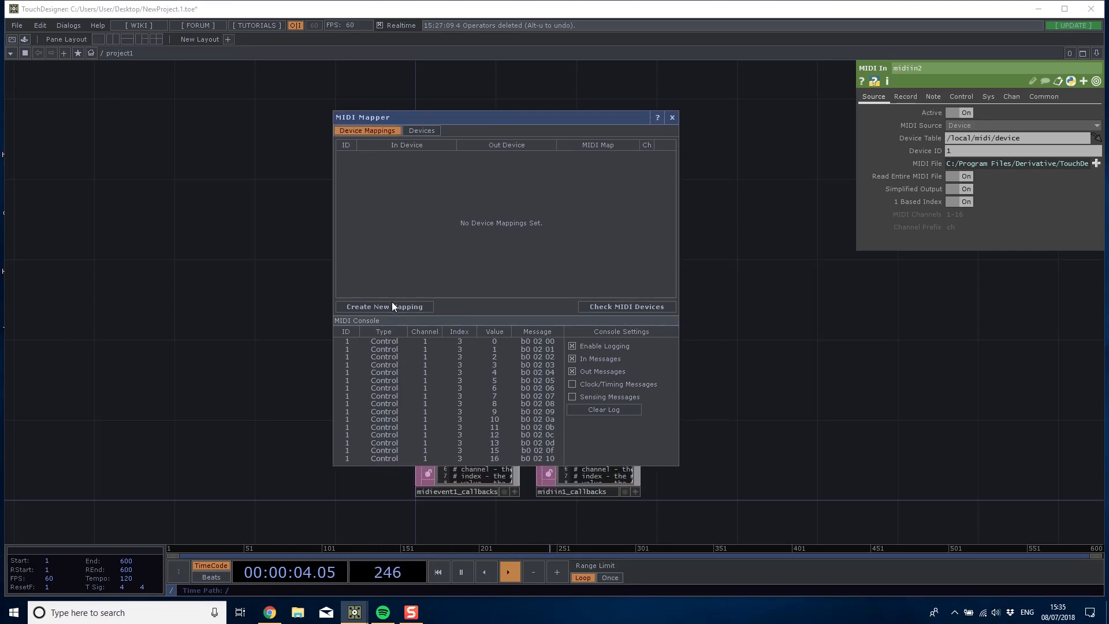
click(383, 306)
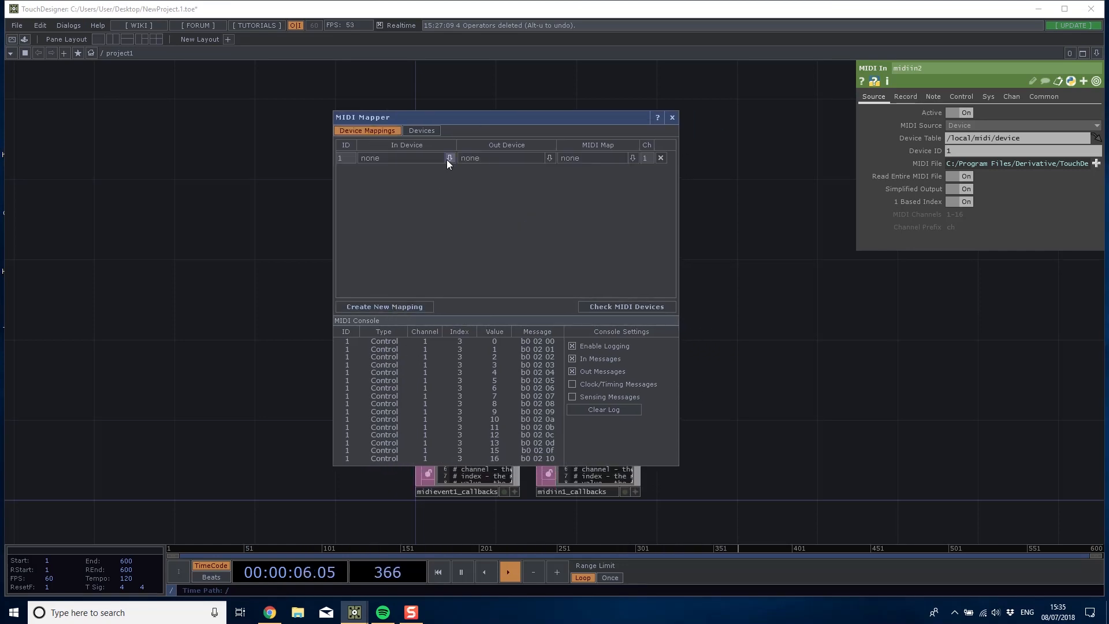
click(448, 157)
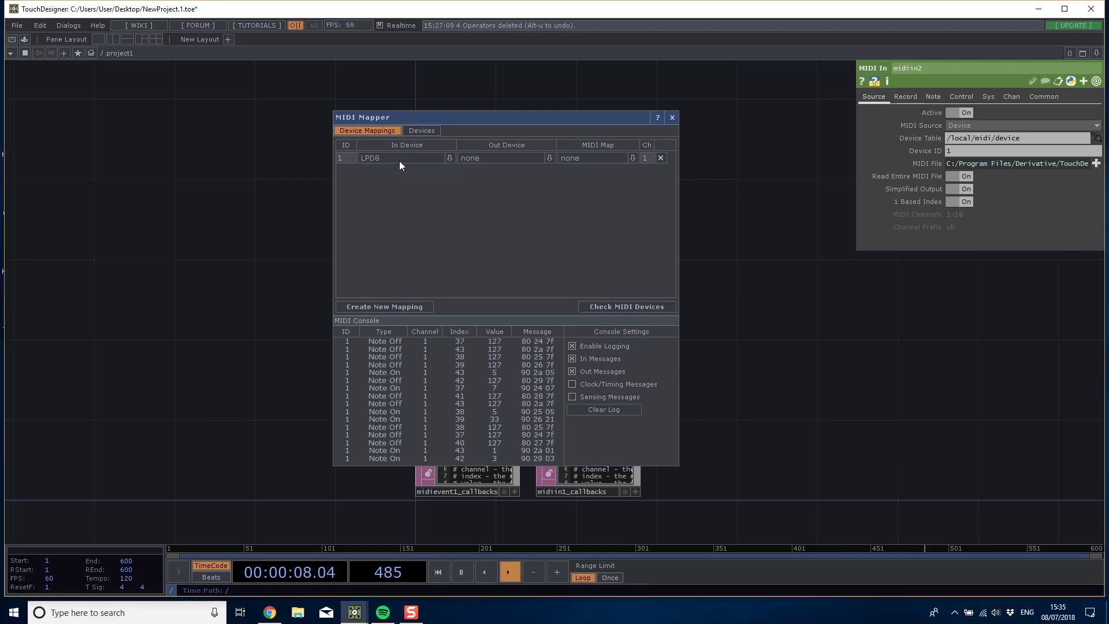
Send the mapping's output to the Microsoft GS Wavetable device, leaving MIDI Map at none.
click(550, 157)
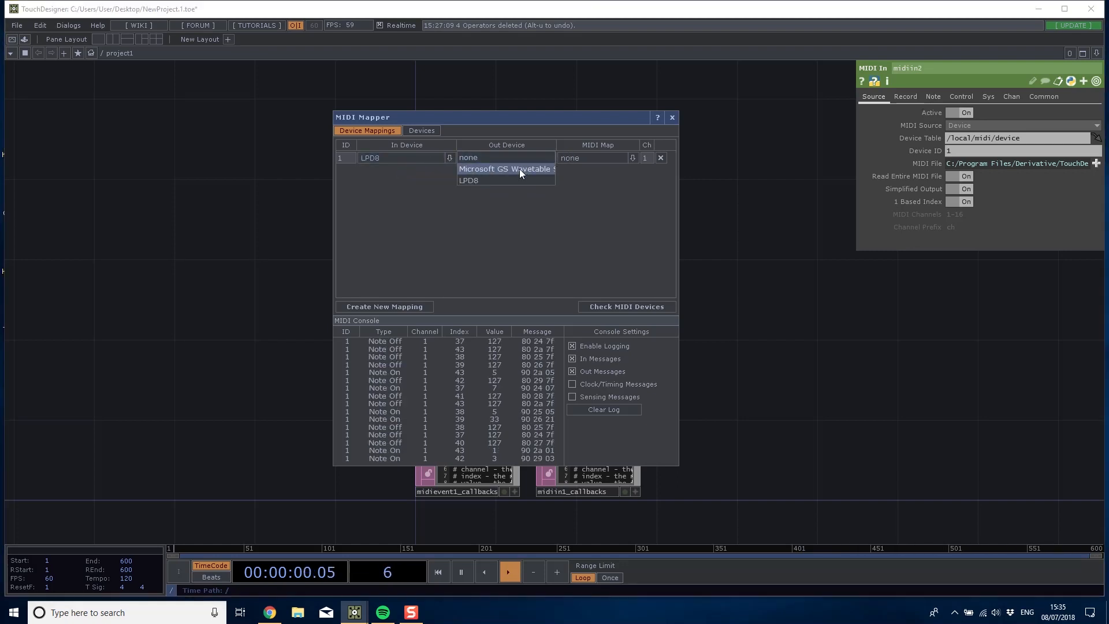
click(507, 169)
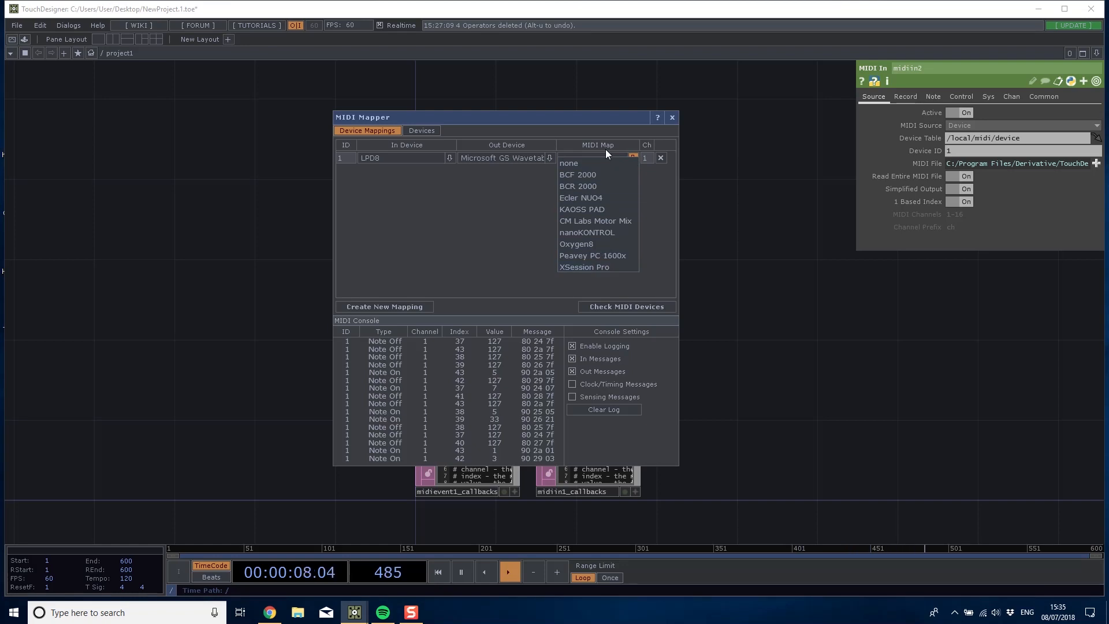
click(570, 162)
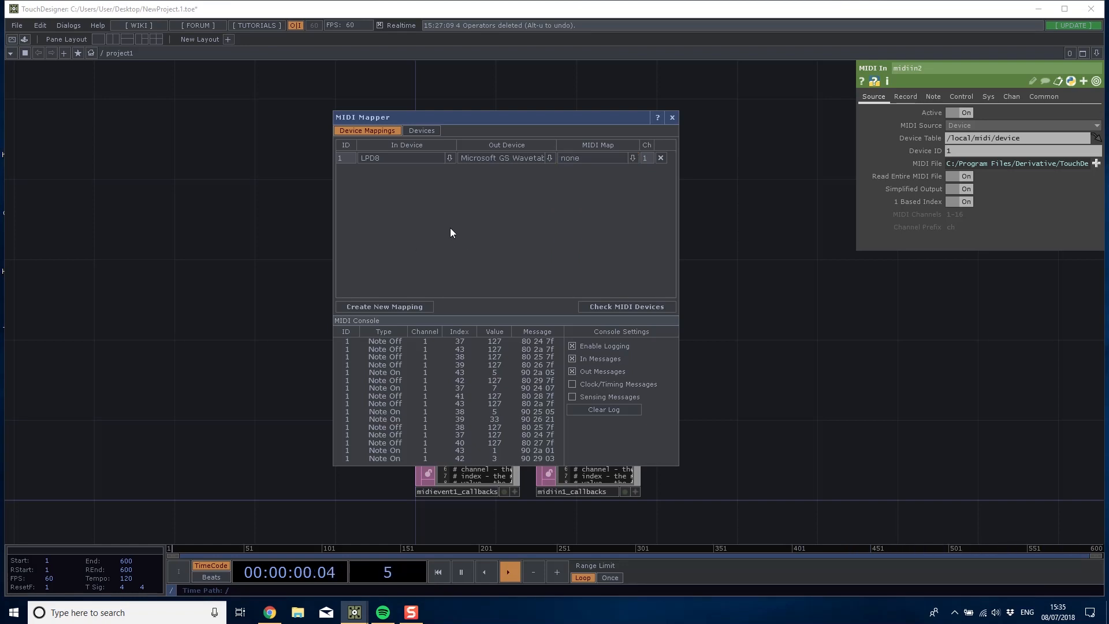
click(420, 131)
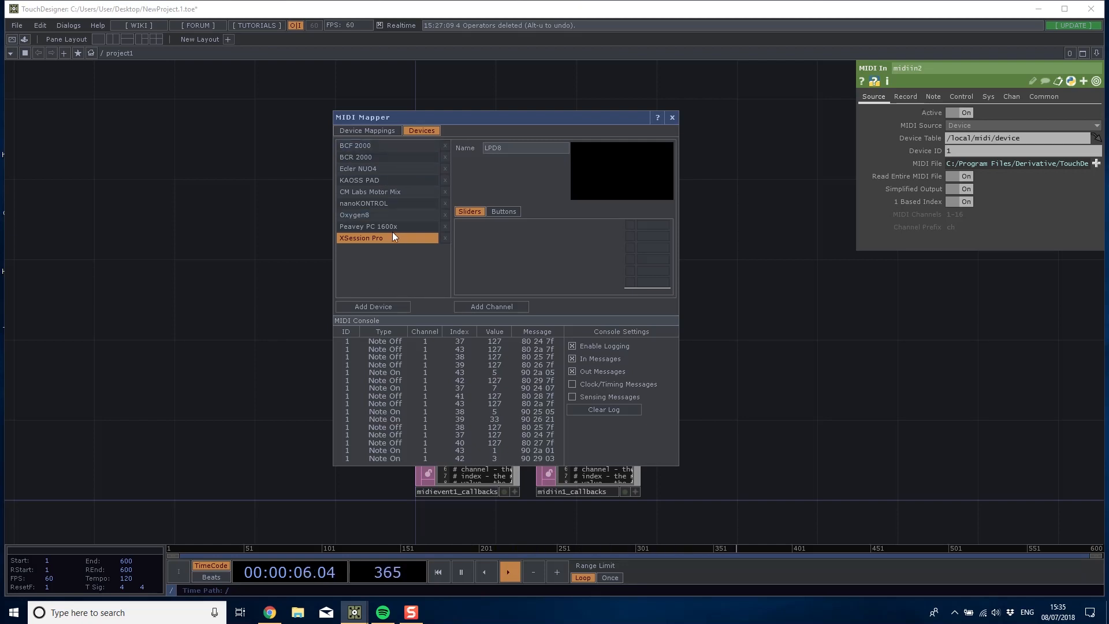
Add a new LPD8 device definition and return to the network to watch pad notes arrive.
click(671, 117)
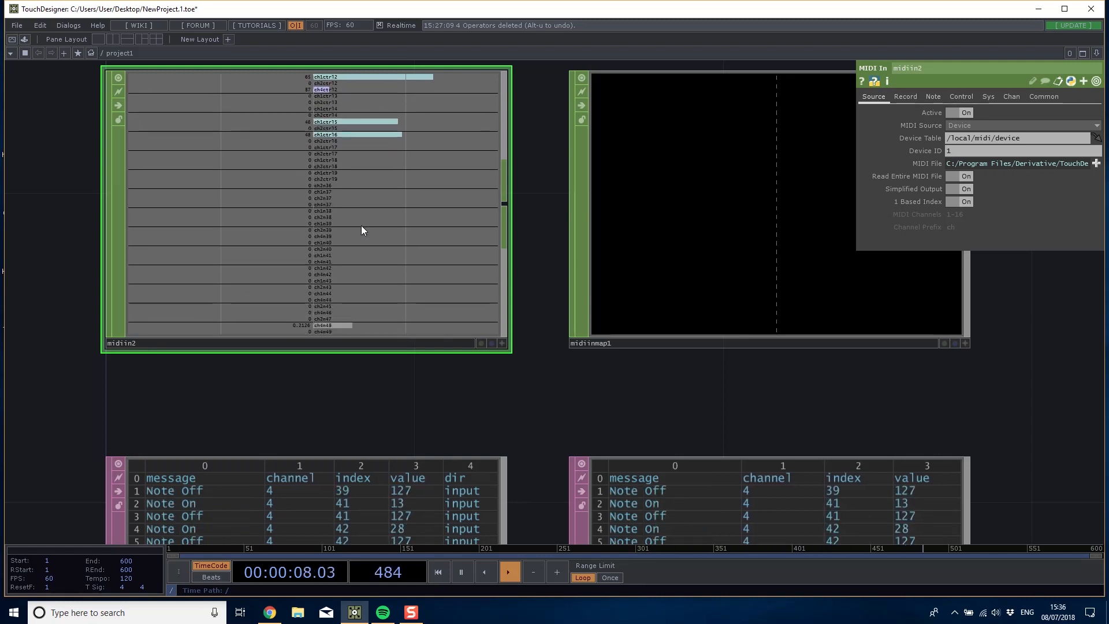
click(437, 572)
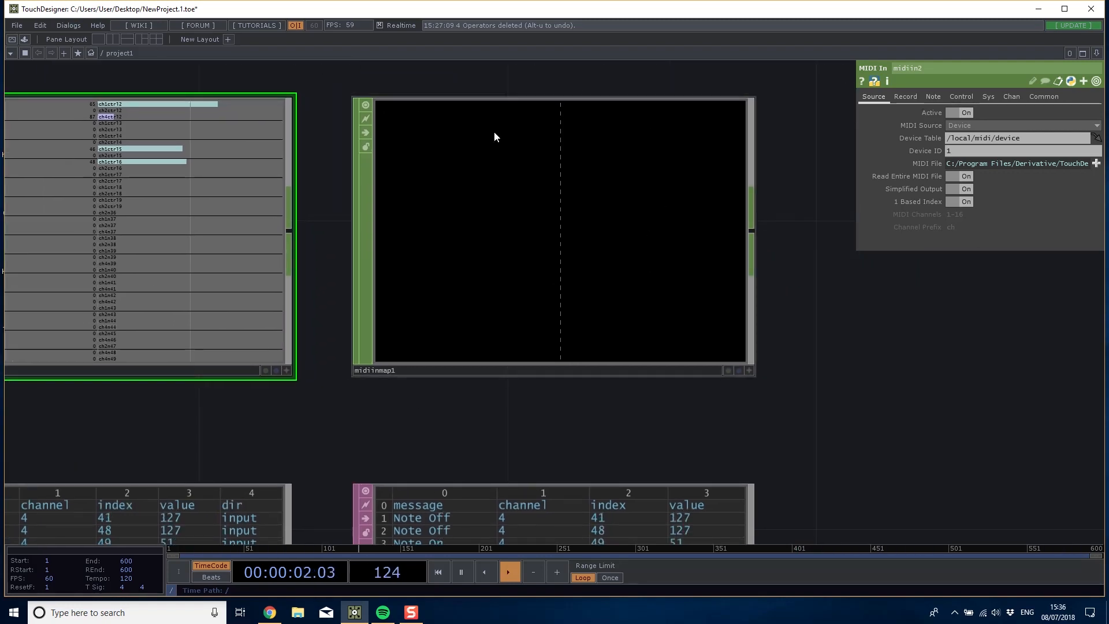
Reopen the MIDI Device Mapper on the LPD8 device and review its button and slider definitions.
click(68, 24)
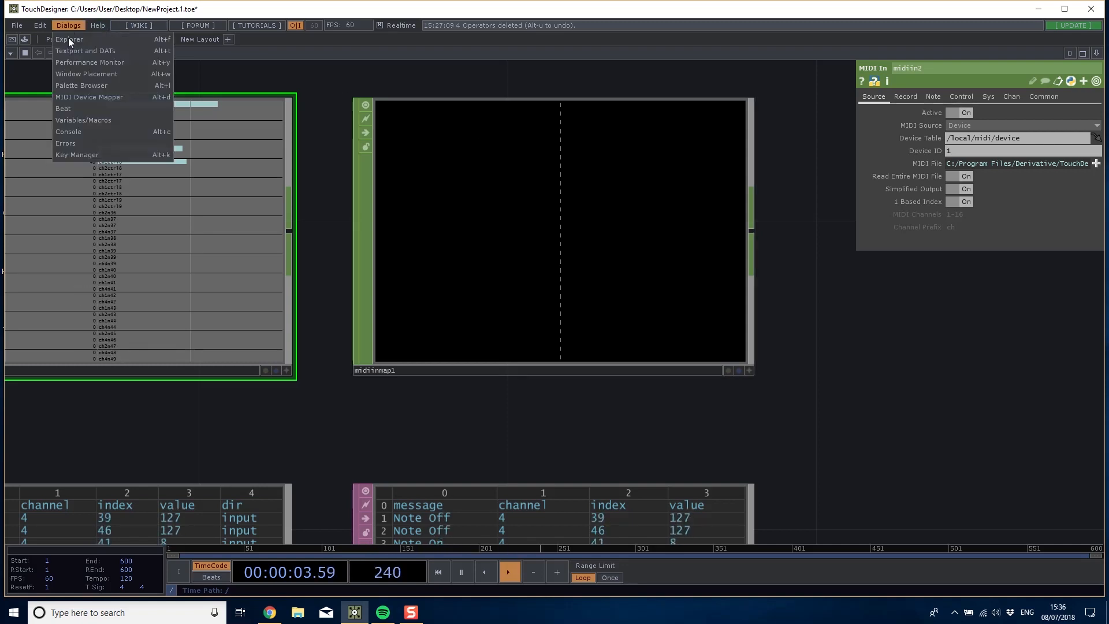
click(89, 97)
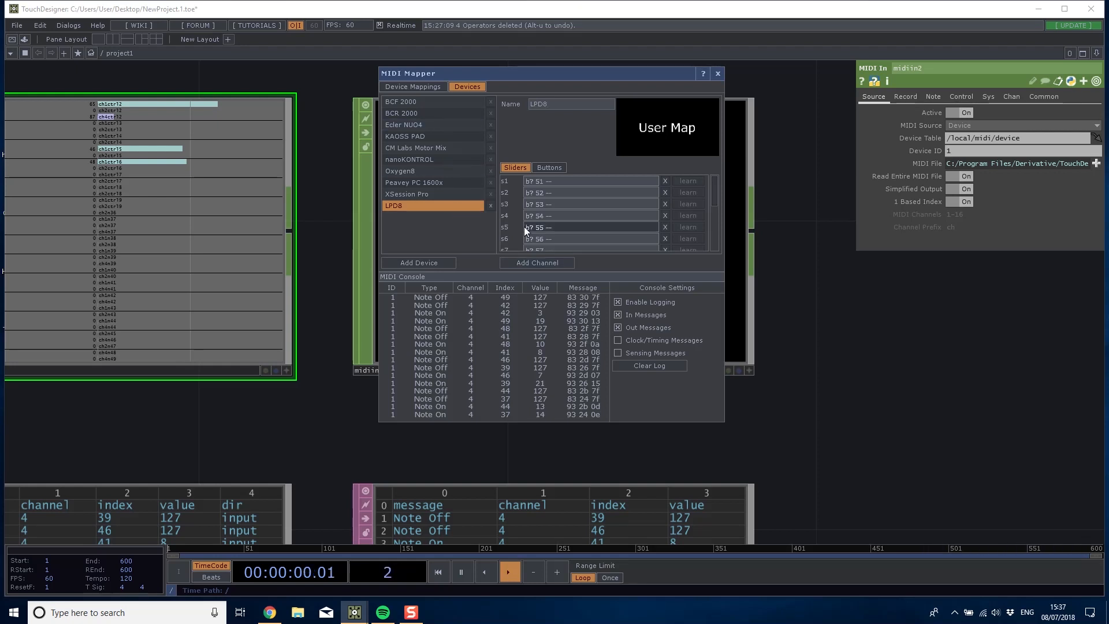
click(549, 167)
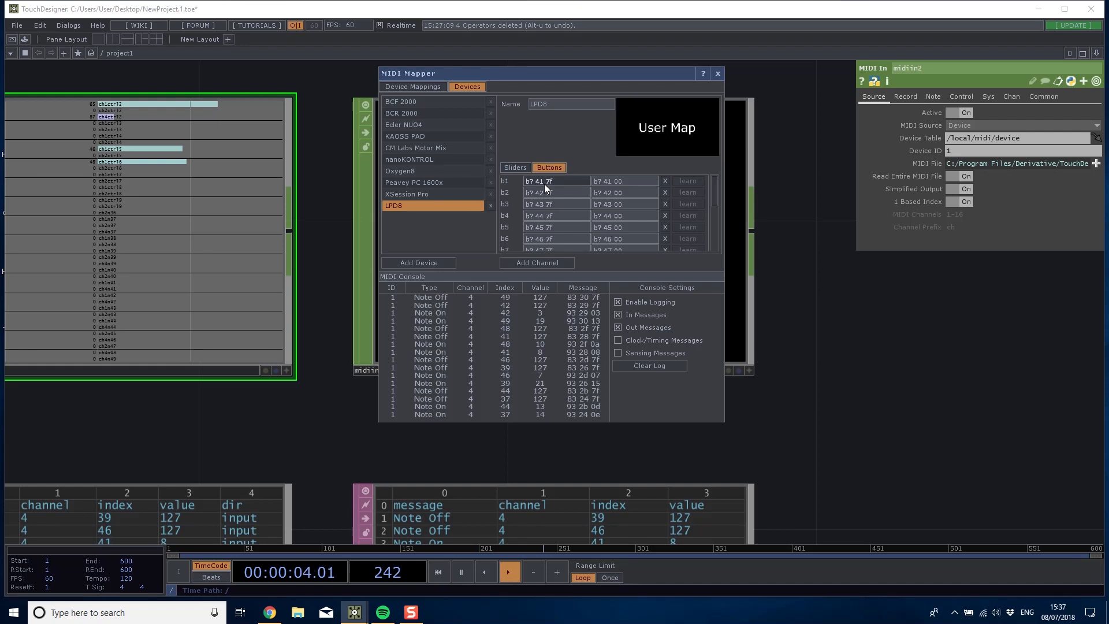
click(514, 166)
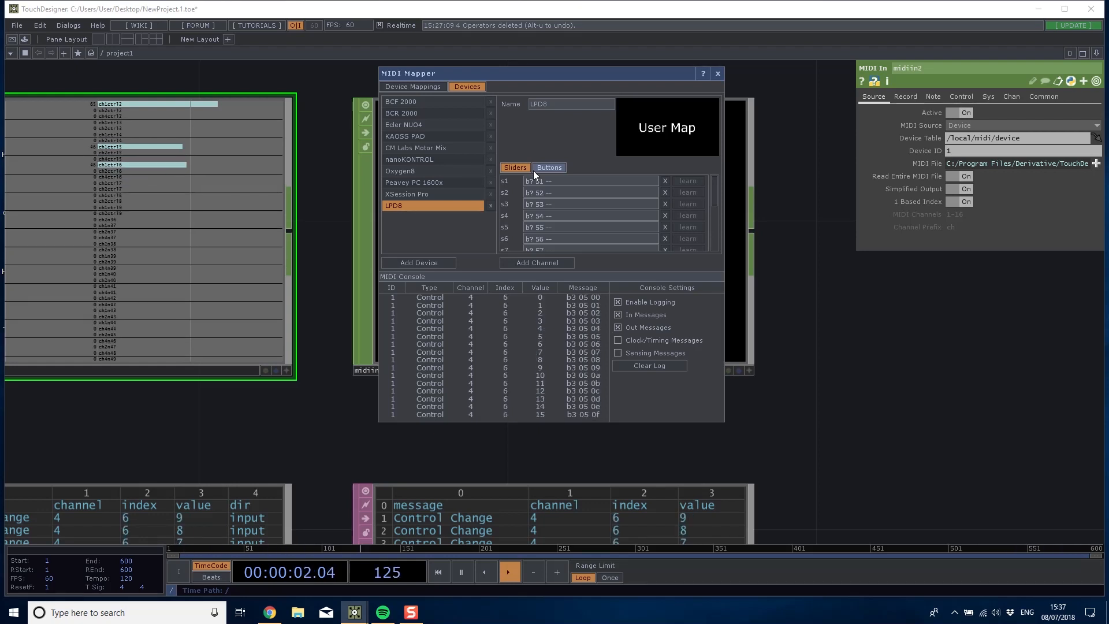
Go through the LPD8 map's slider channels, removing most of the existing ones.
click(549, 168)
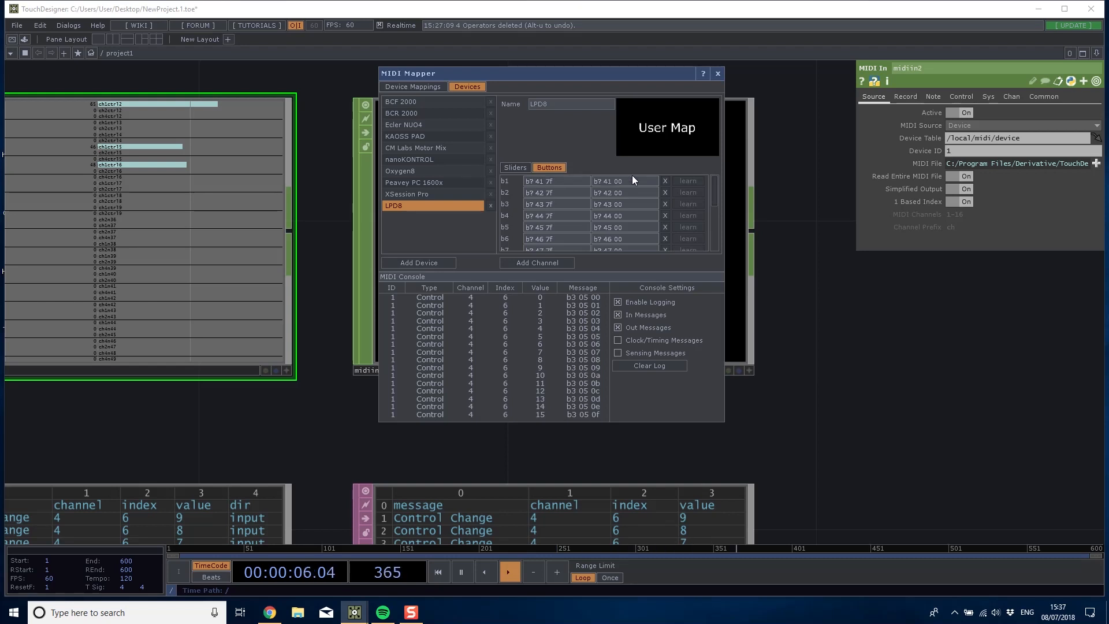
click(516, 168)
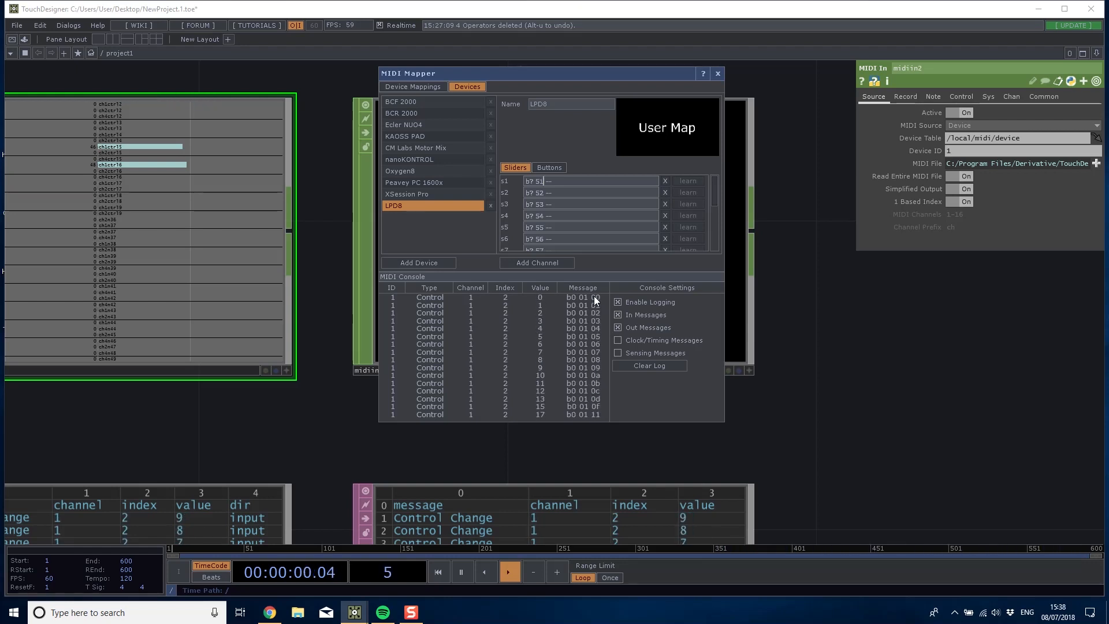
scroll(down, 3)
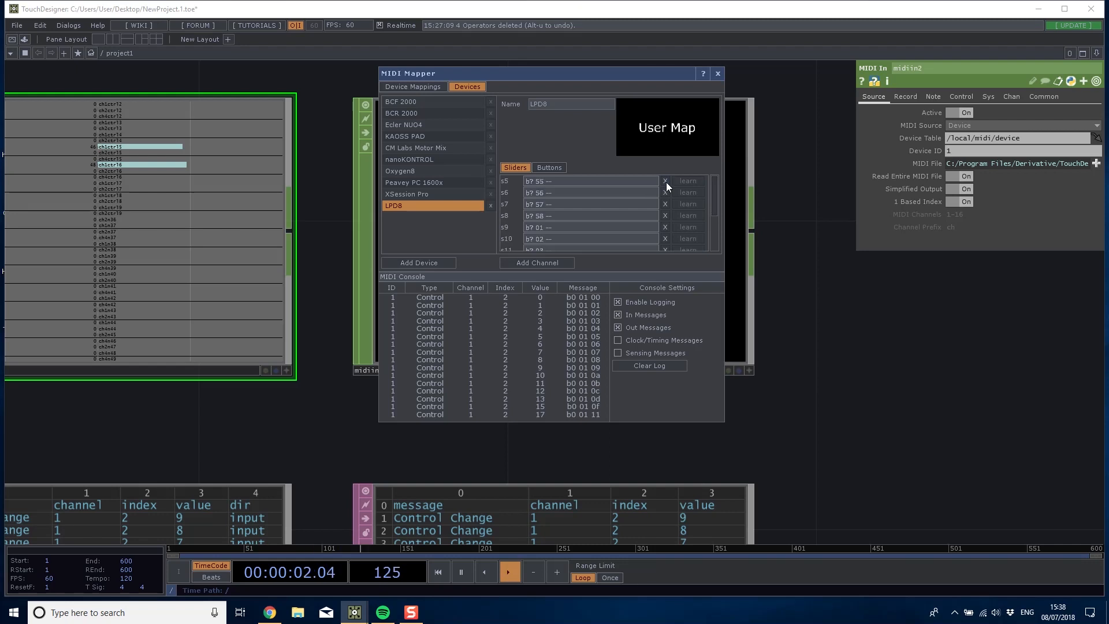
scroll(down, 3)
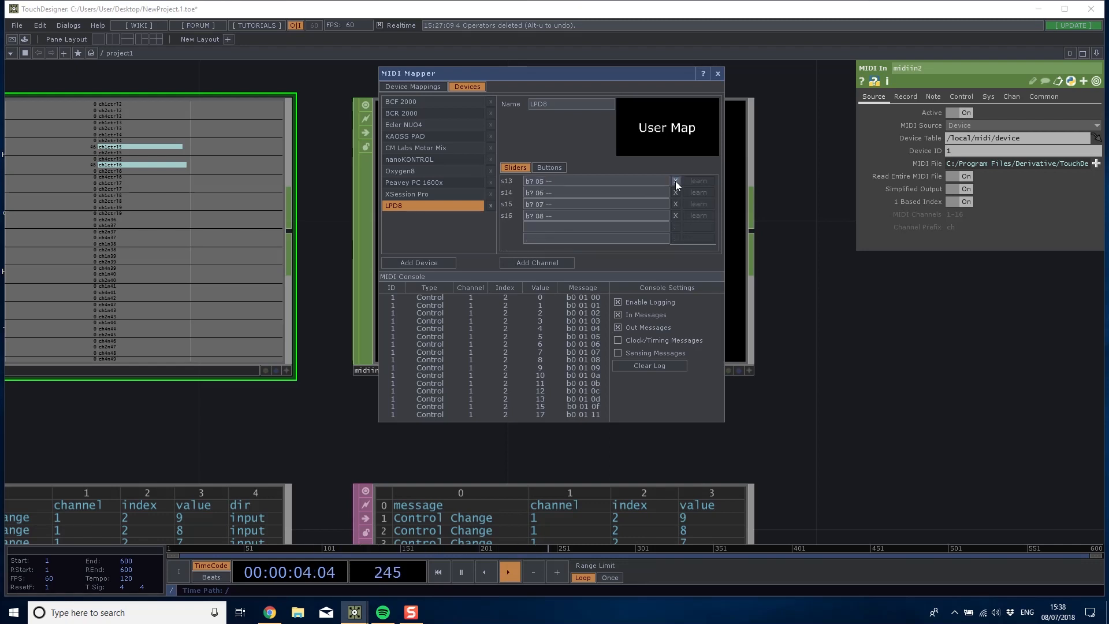
Delete the last leftover slider channel and add fresh empty slider channels s1, s2….
click(675, 180)
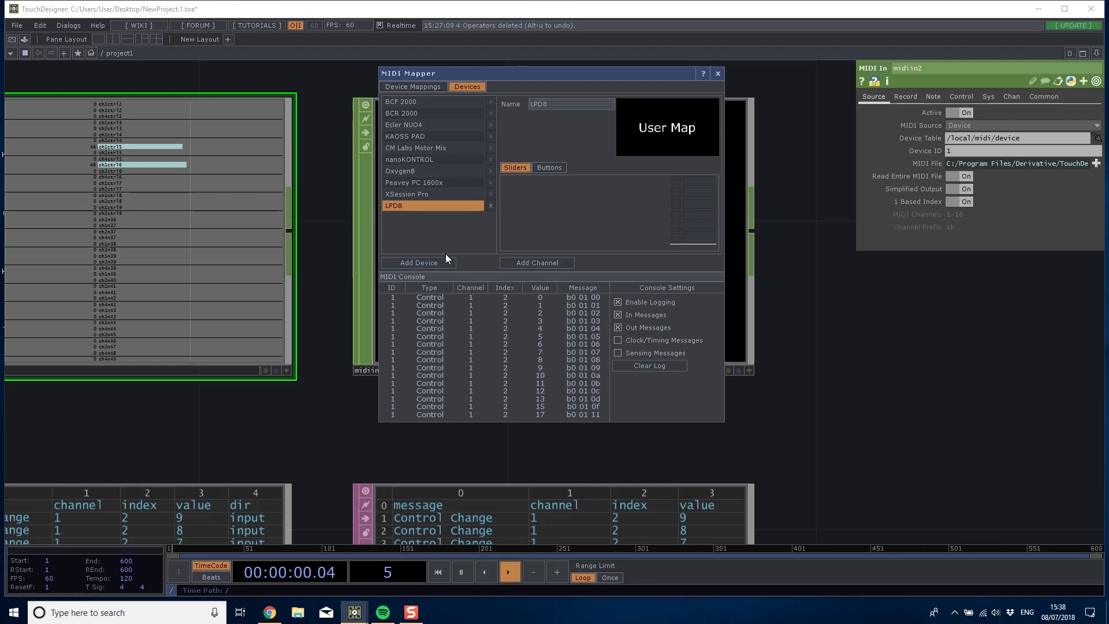
click(535, 262)
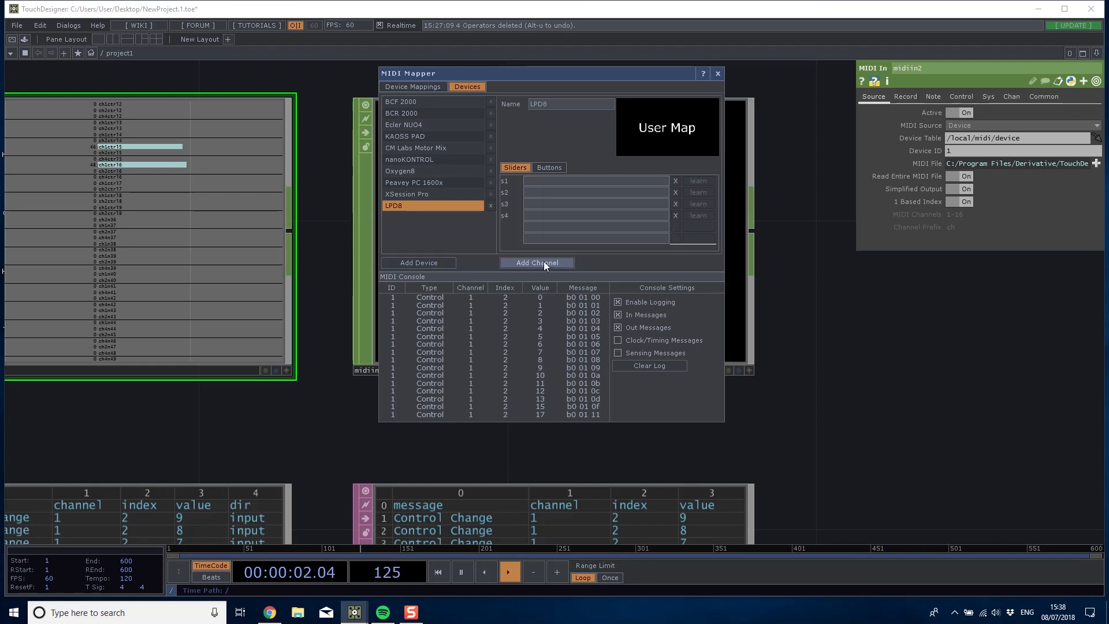
click(535, 262)
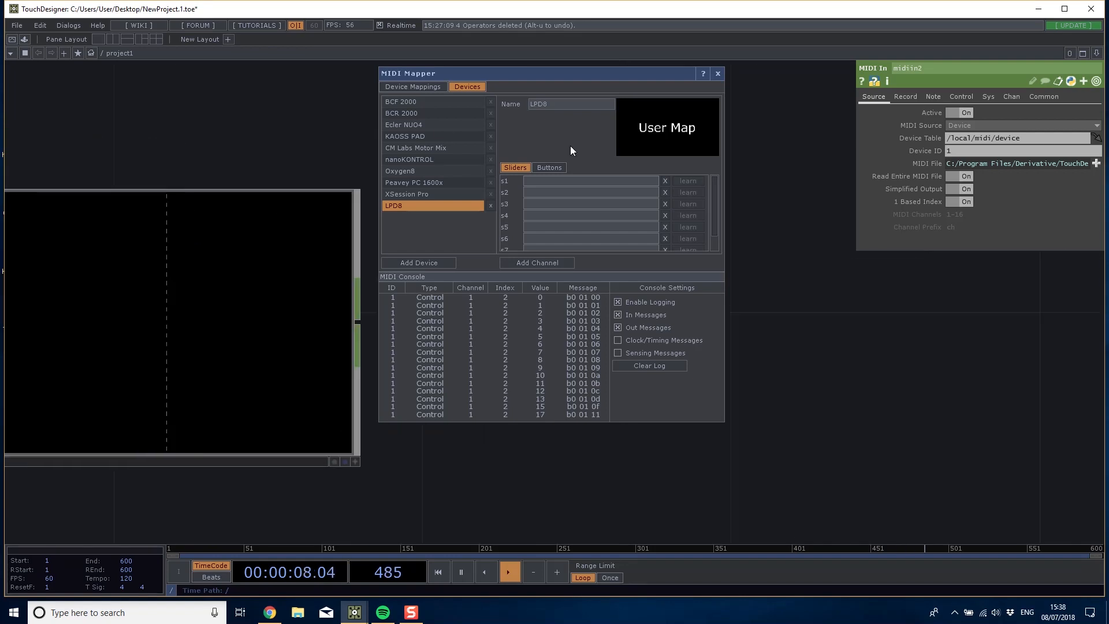
Assign the LPD8 map to the device mapping and delete all of its button channels.
click(413, 86)
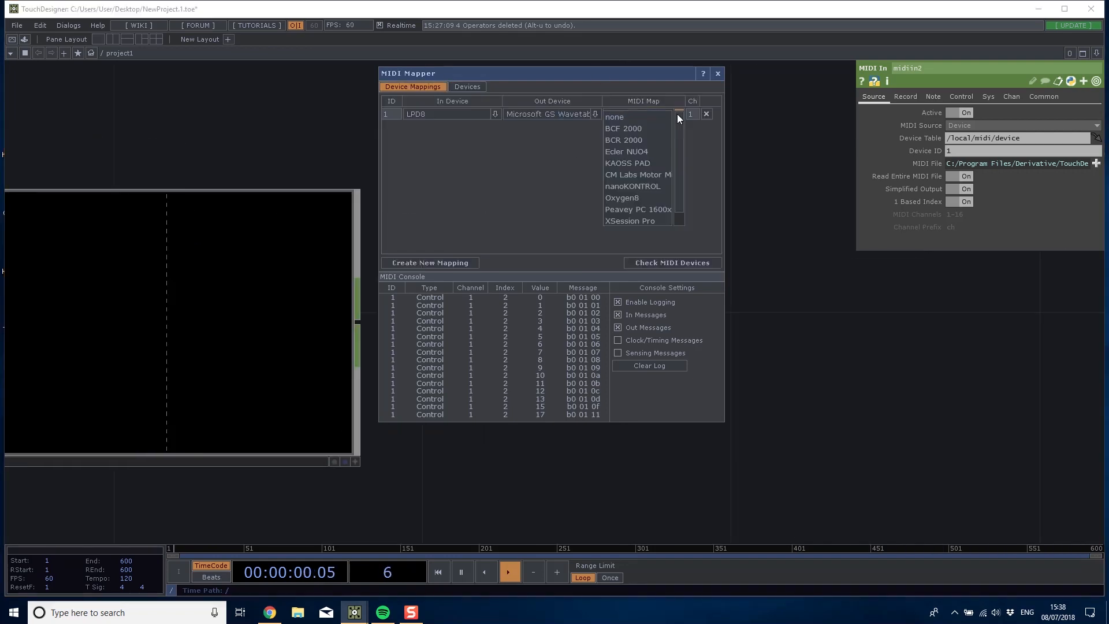
click(626, 117)
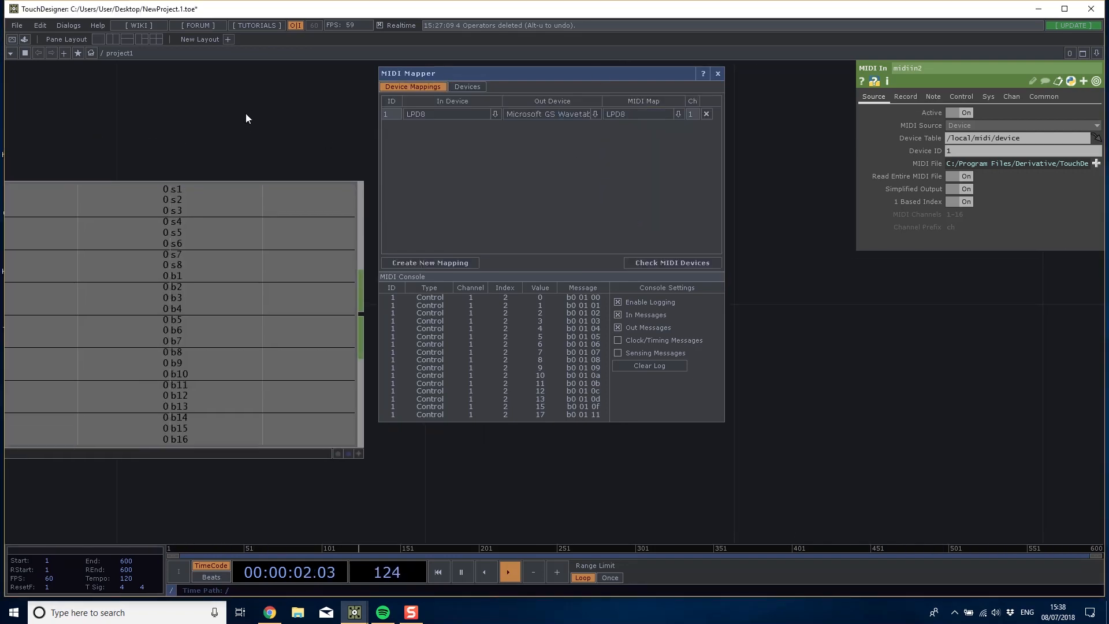
click(465, 86)
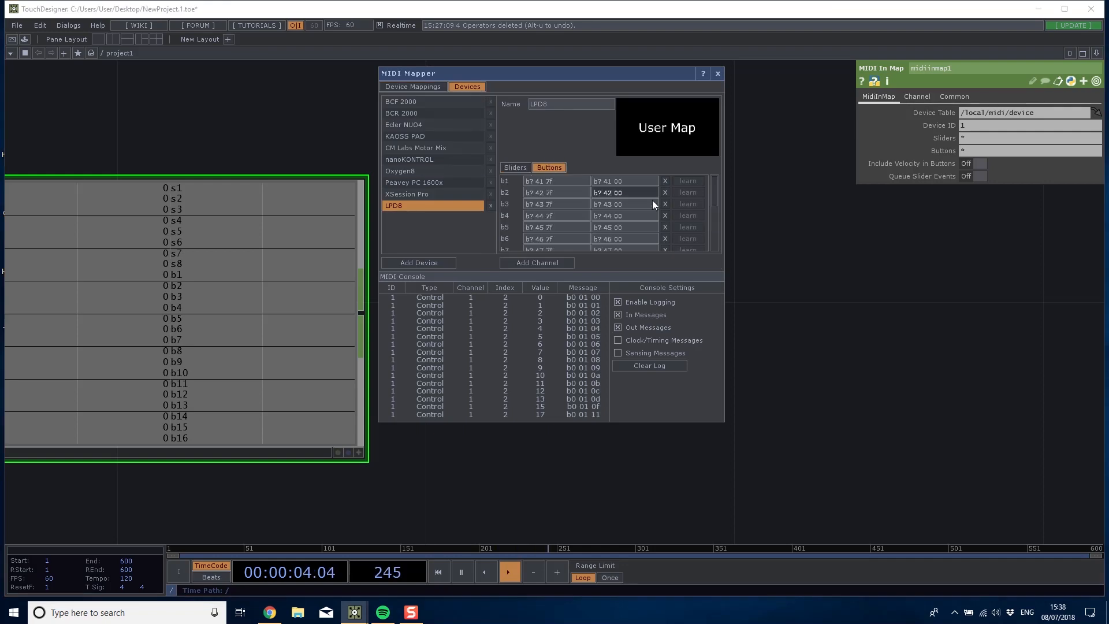
scroll(down, 3)
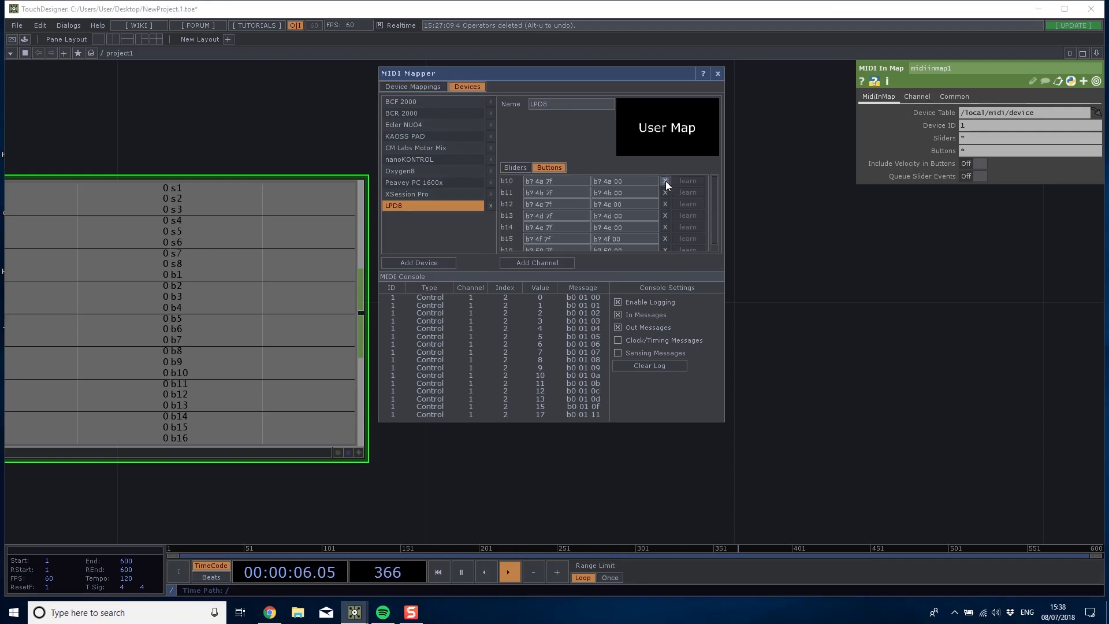
click(665, 180)
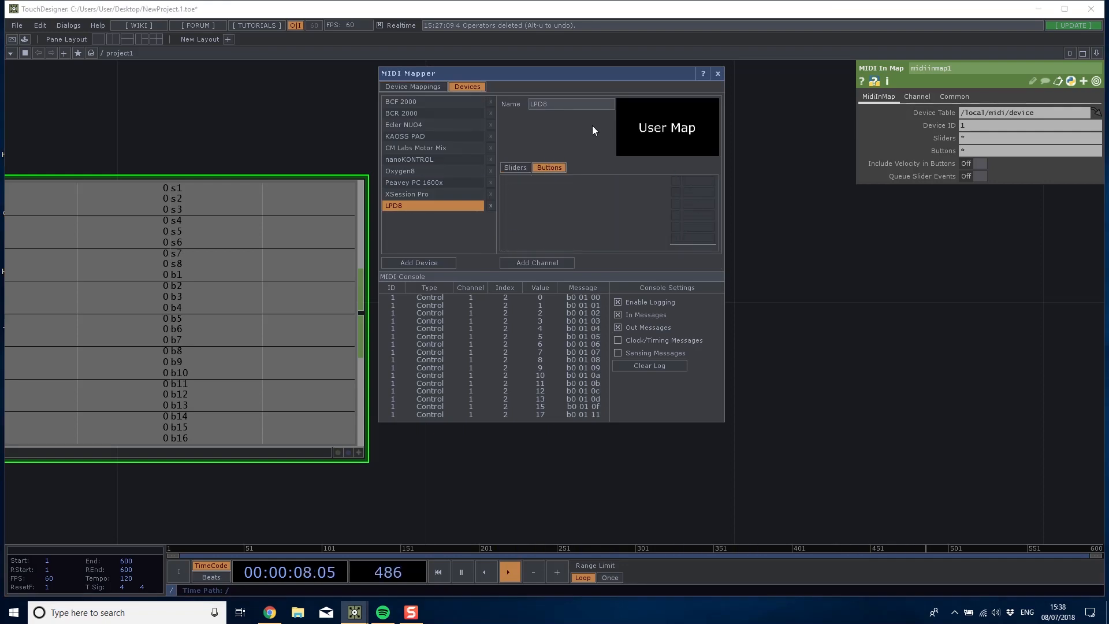
Check the mapping list and the midiinmap1 slider channels s1–s8, then return to TouchDesigner.
click(412, 87)
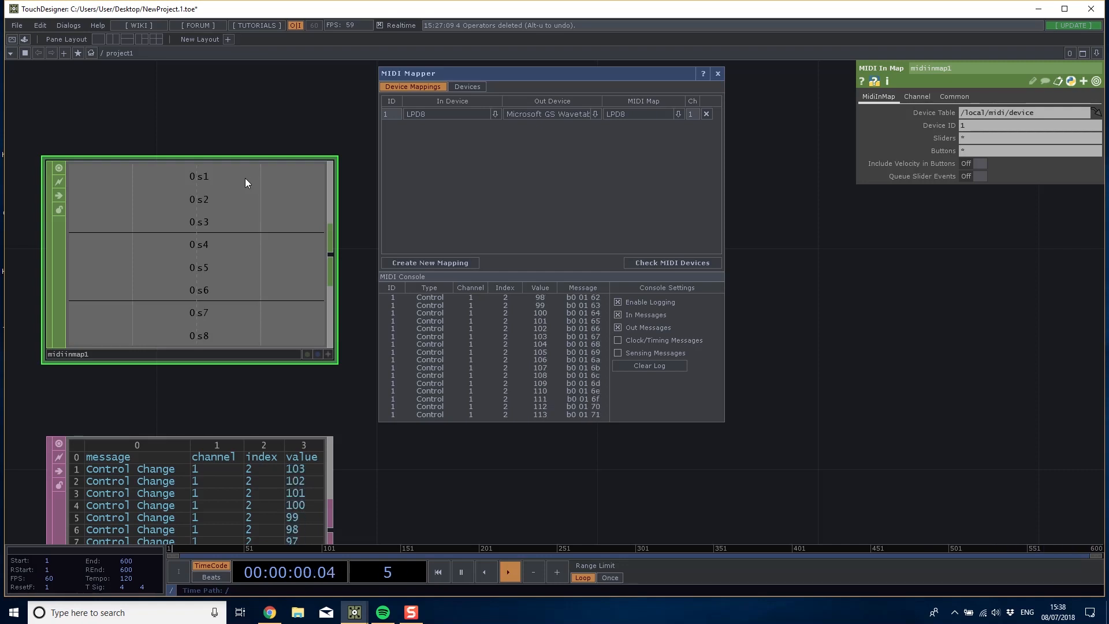
click(466, 87)
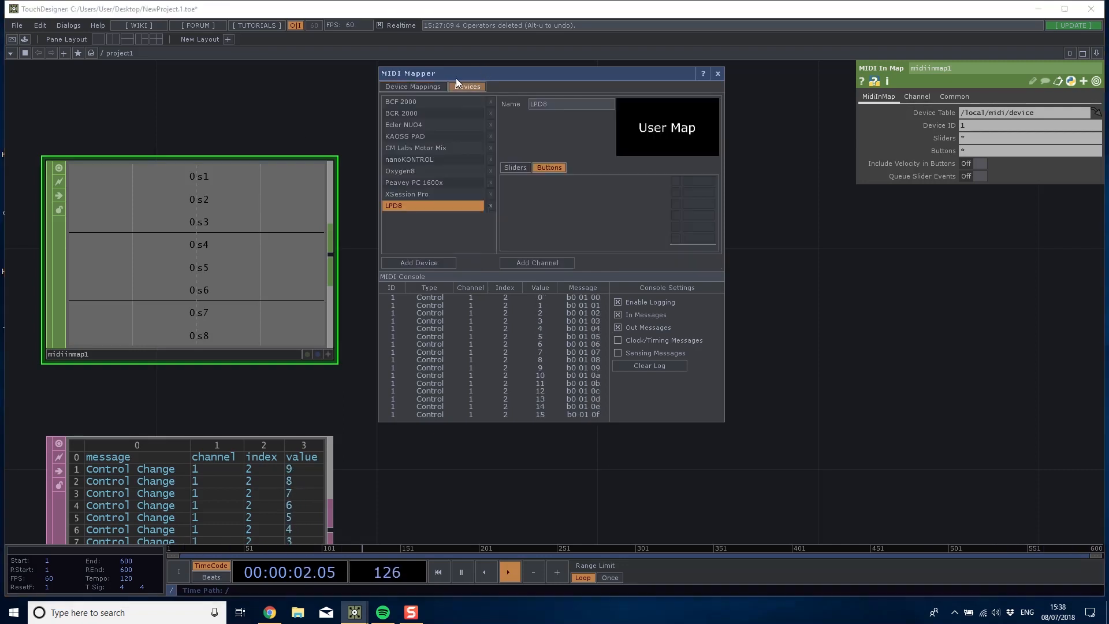
click(516, 167)
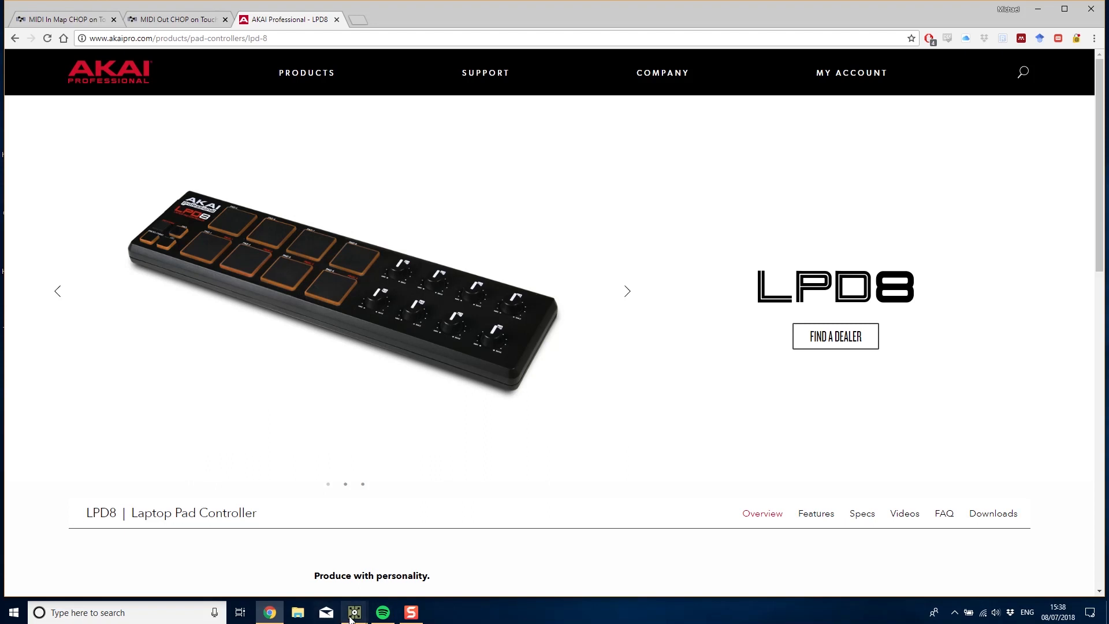
click(353, 613)
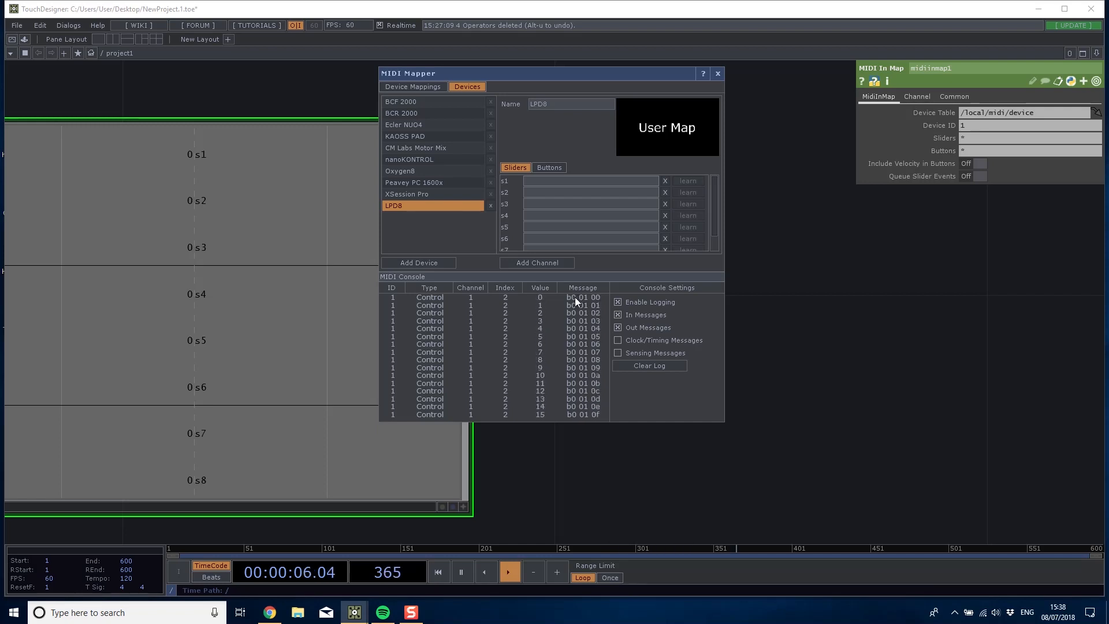
mouse_move(545, 206)
text(b)
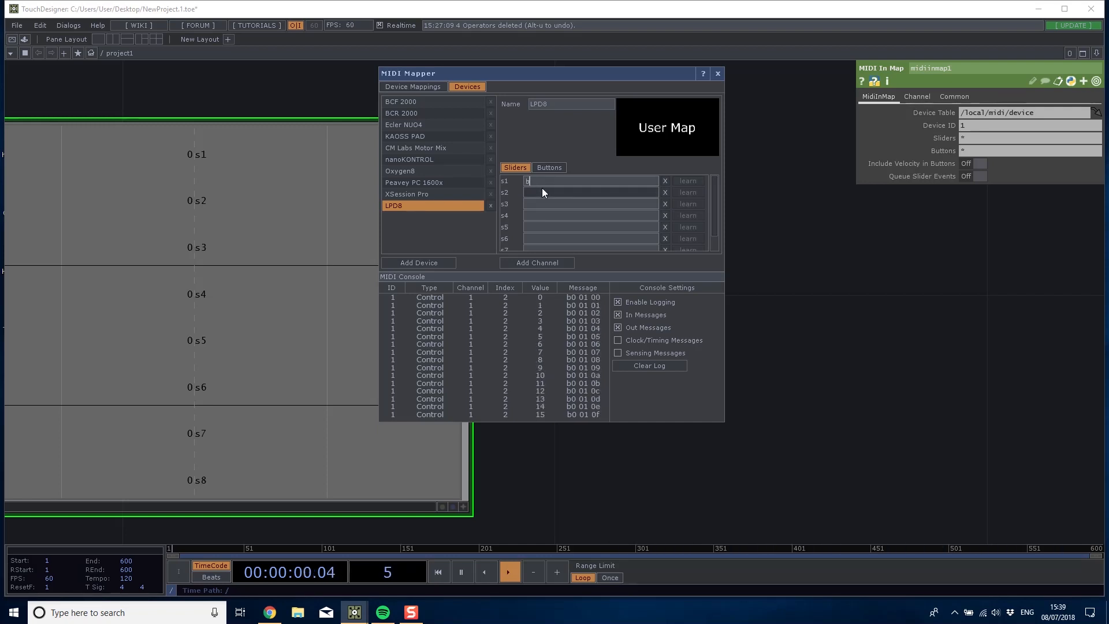
Give slider s1 the control message pattern b0 01 and return to the device mappings list.
text(0)
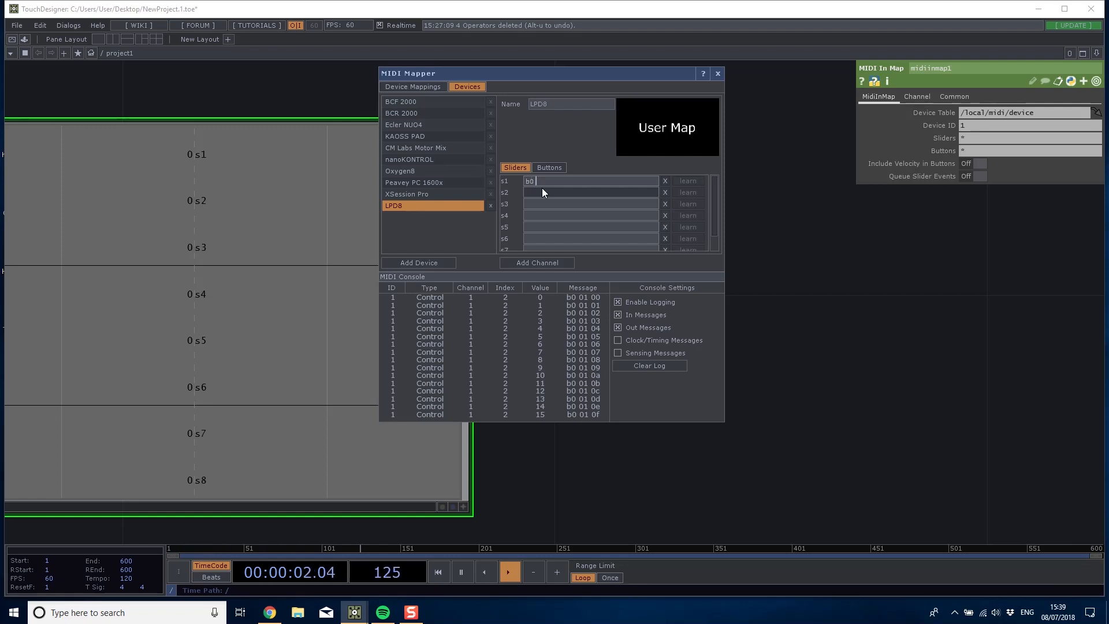
text(01 --)
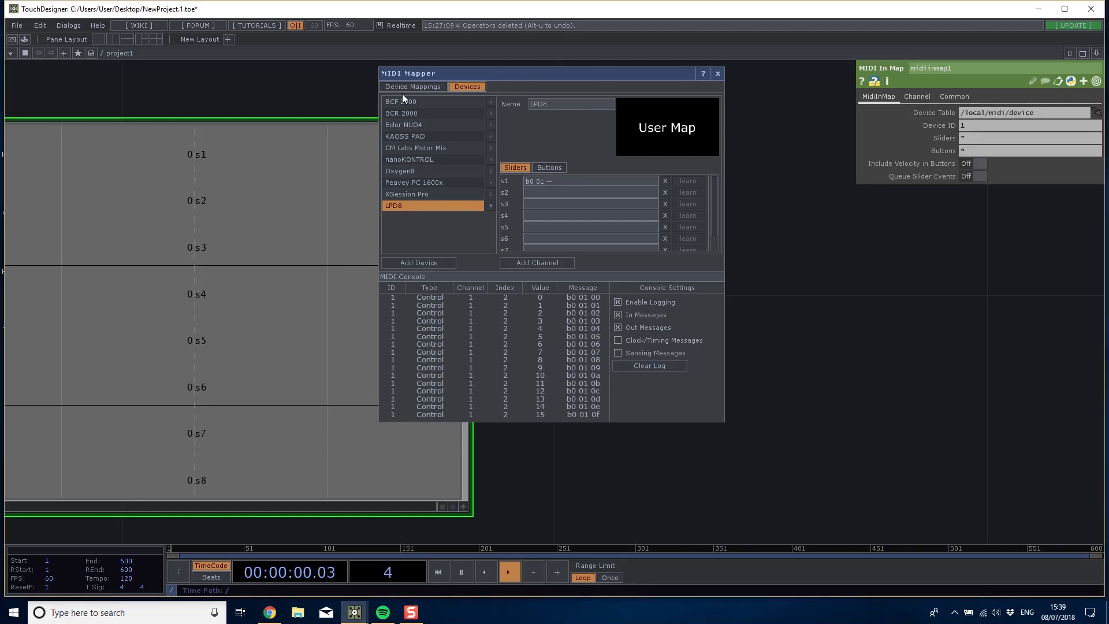
click(718, 74)
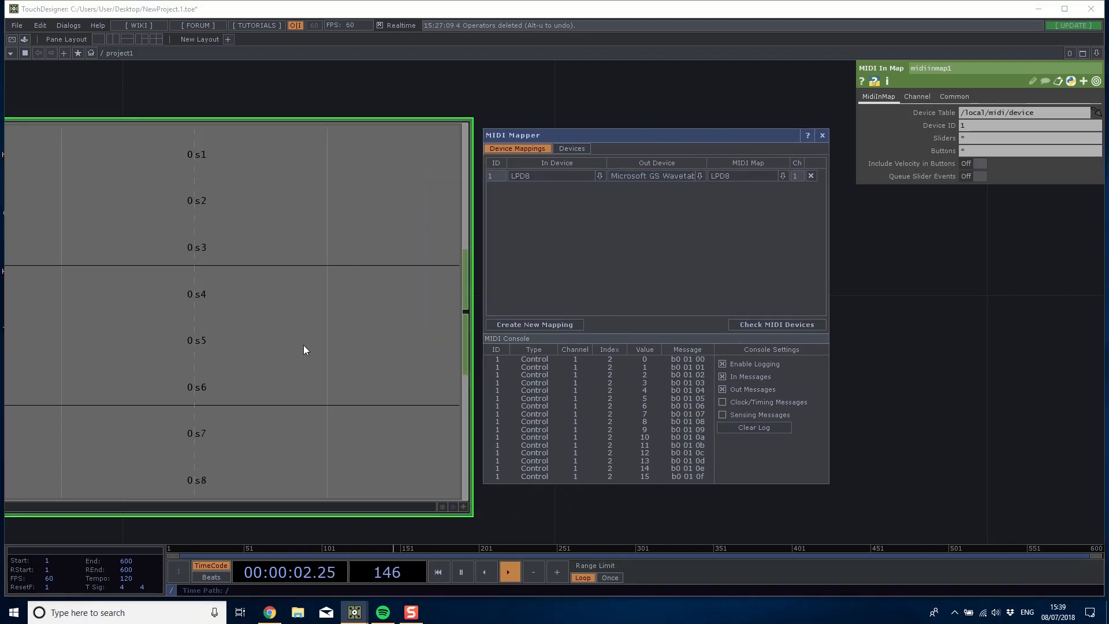
Fill sliders s2–s8 of the LPD8 map with control messages b0 02 through b0 08.
click(571, 149)
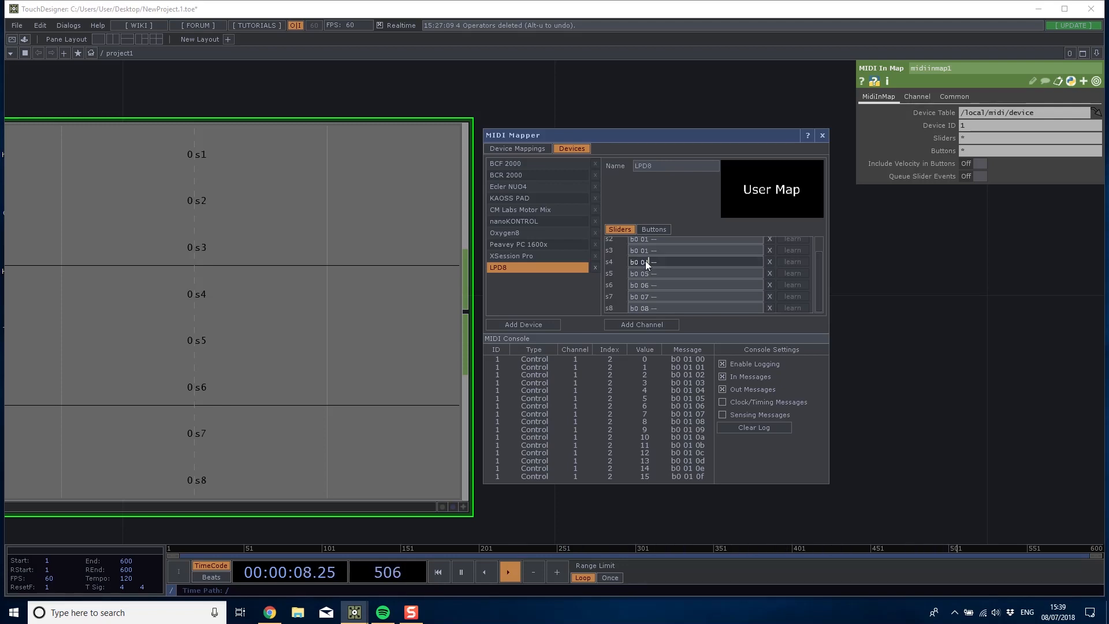
scroll(up, 3)
text(2)
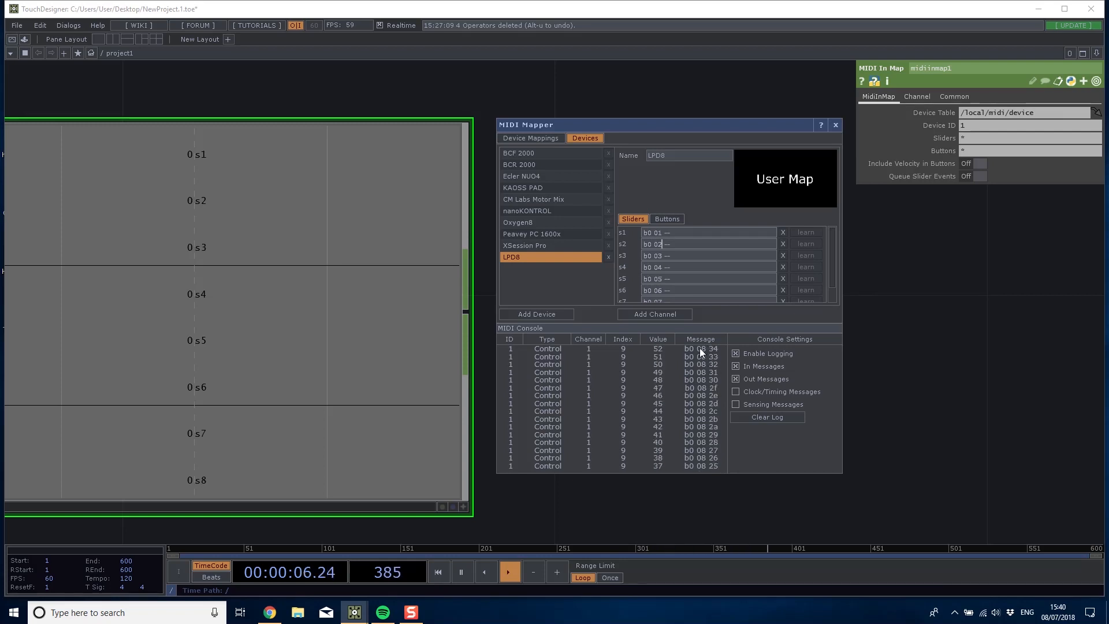
Switch the mapping's MIDI Map away and back to LPD8 so midiinmap1 shows live s1–s8 values.
click(531, 138)
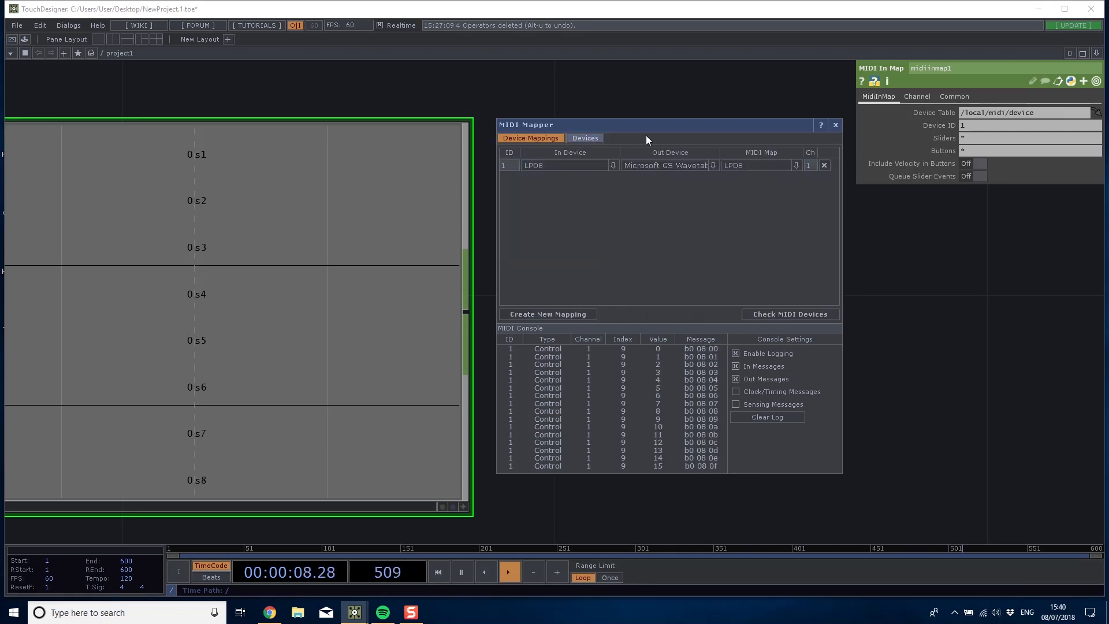
click(796, 165)
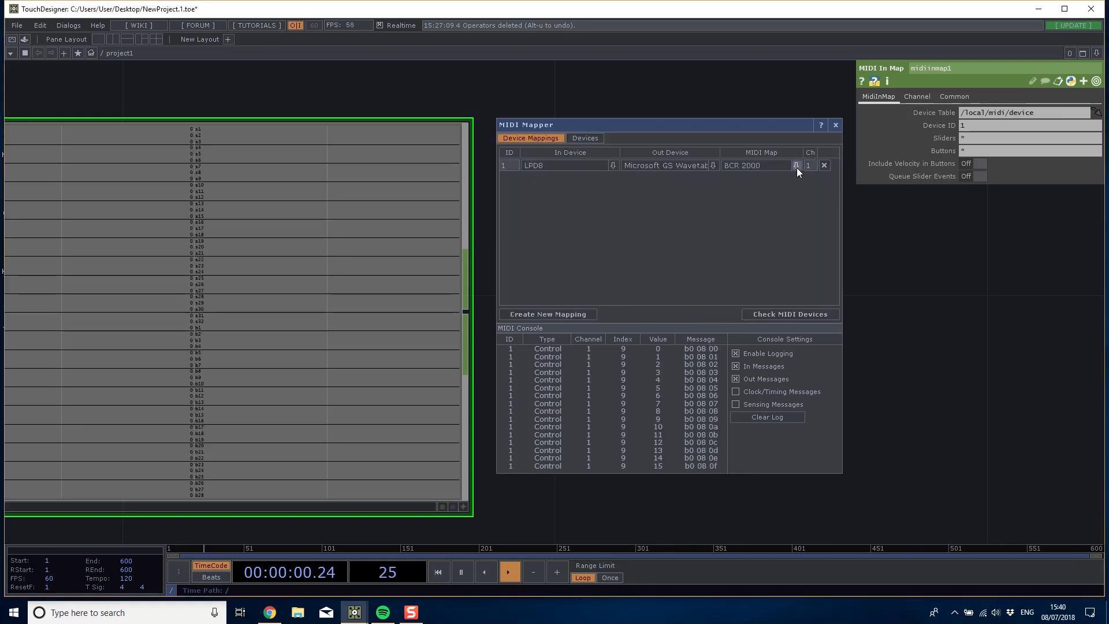
click(796, 165)
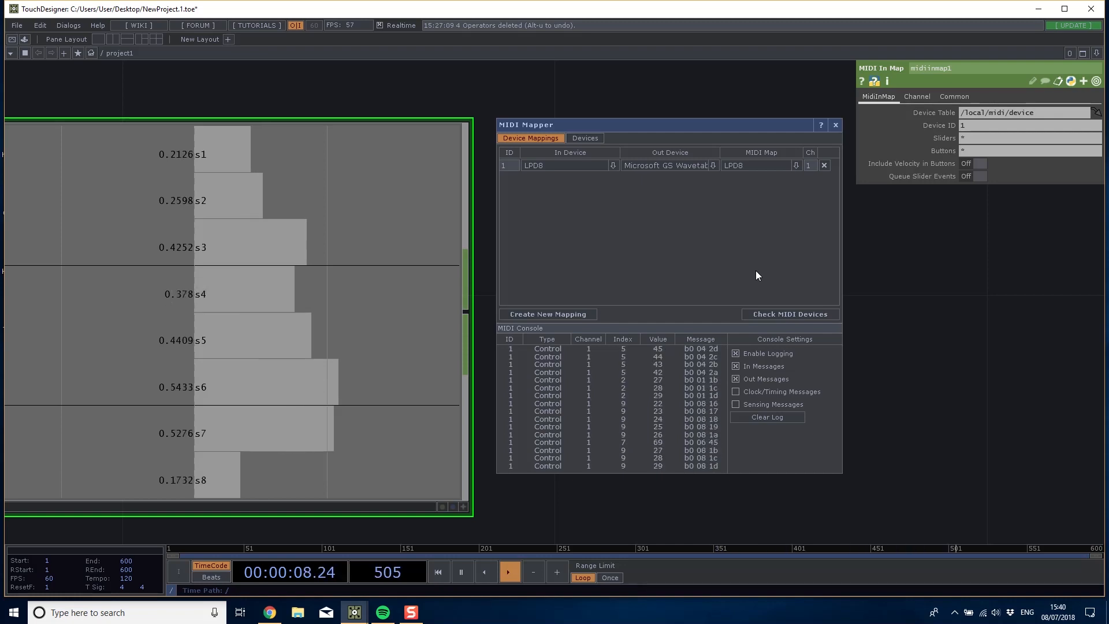
click(584, 137)
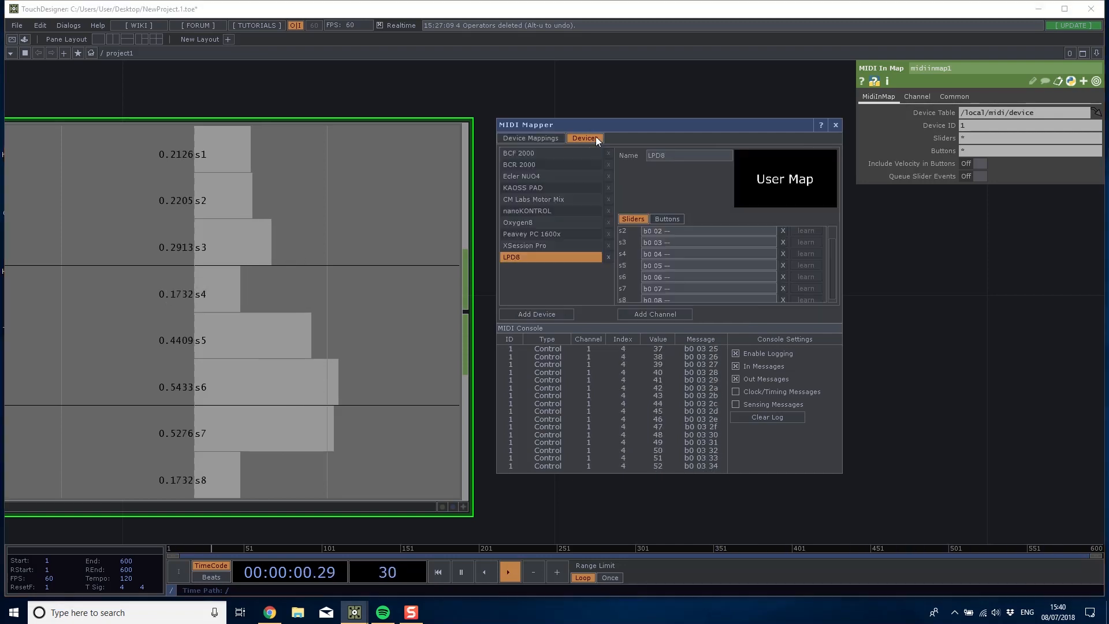
Add button b1 to the LPD8 map with note-on 90 24 and note-off 80 24 00 patterns.
click(666, 218)
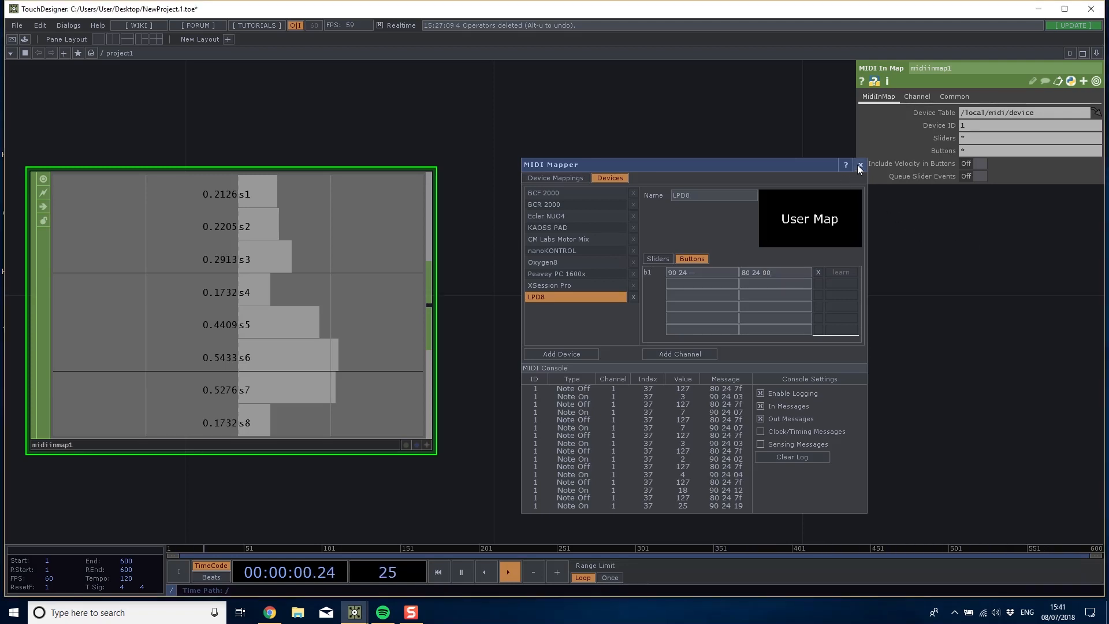
Reopen and close the MIDI Device Mapper and toggle button velocity on midiinmap1.
click(860, 165)
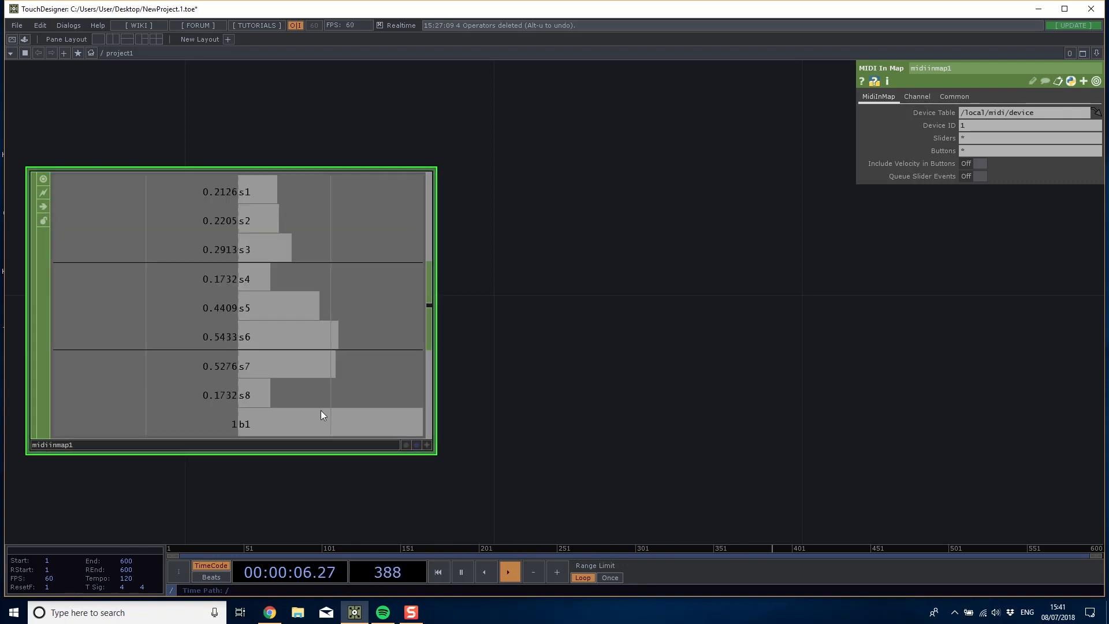
click(68, 24)
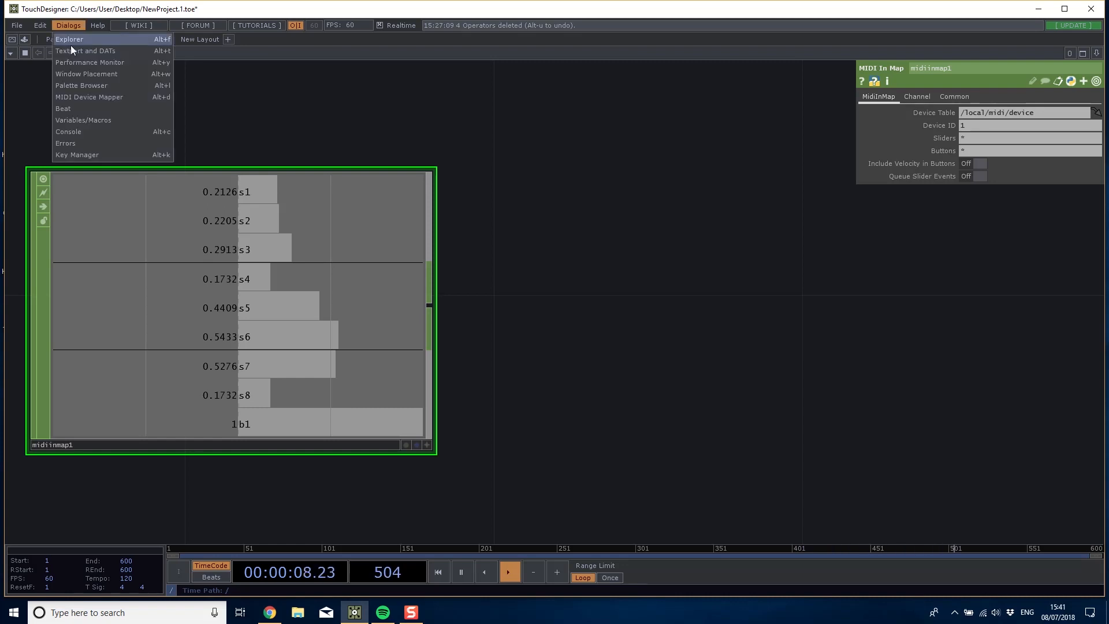
click(89, 97)
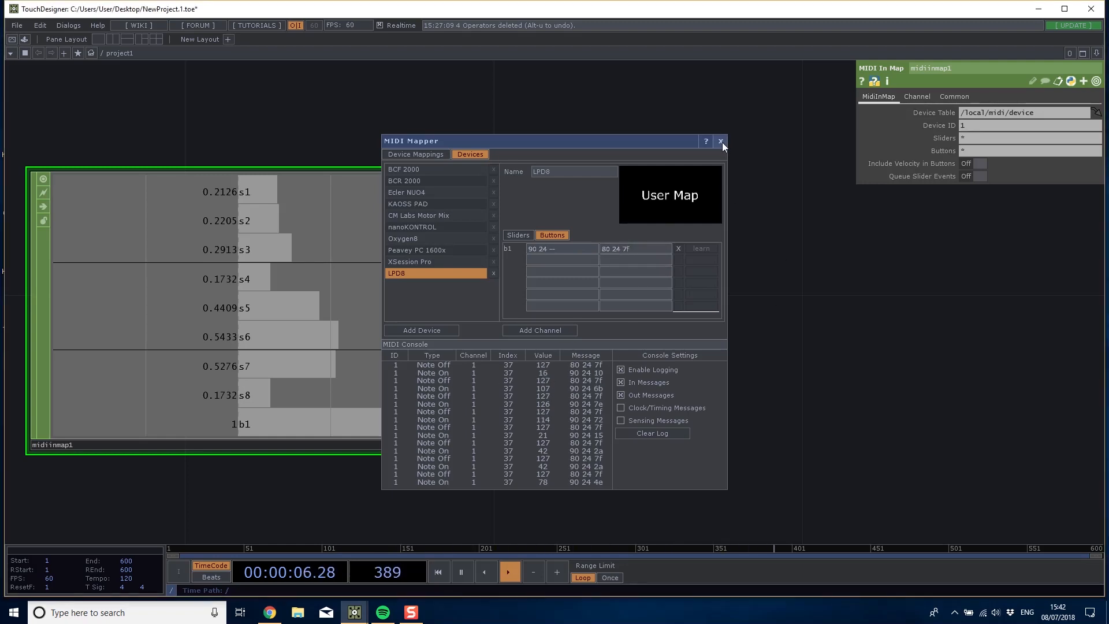
click(721, 141)
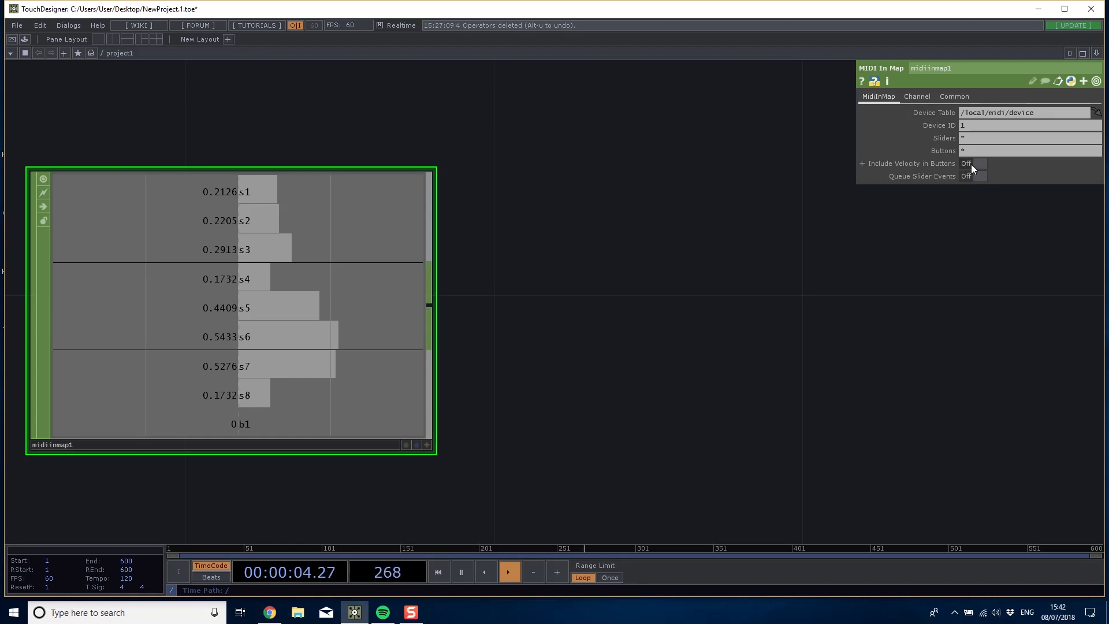
click(979, 163)
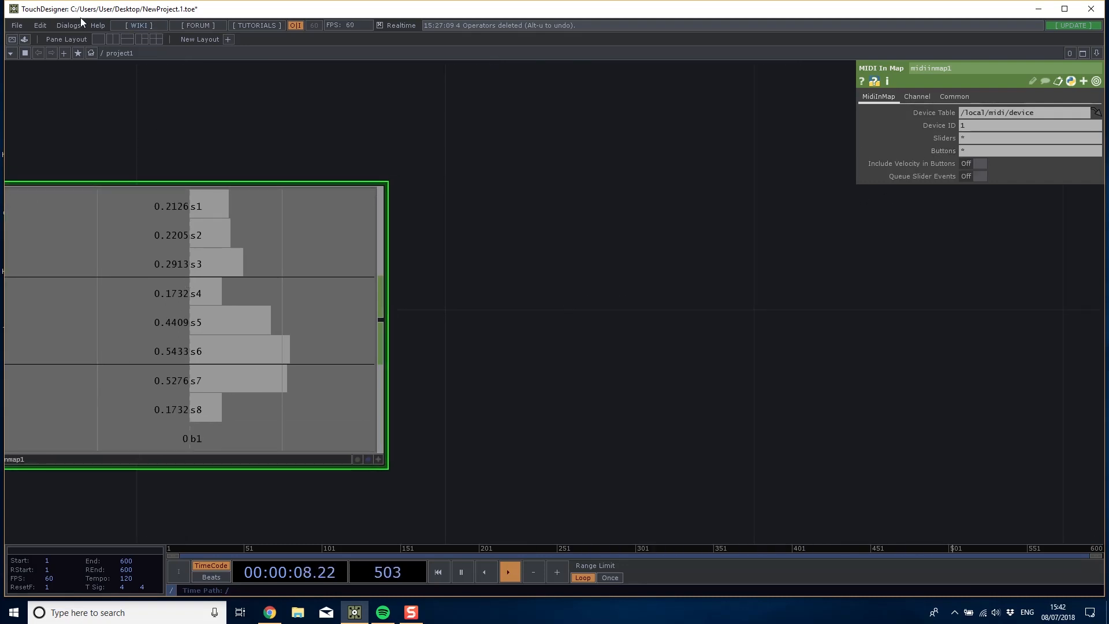
Bring up the MIDI Device Mapper with the LPD8 selected in Devices.
click(68, 24)
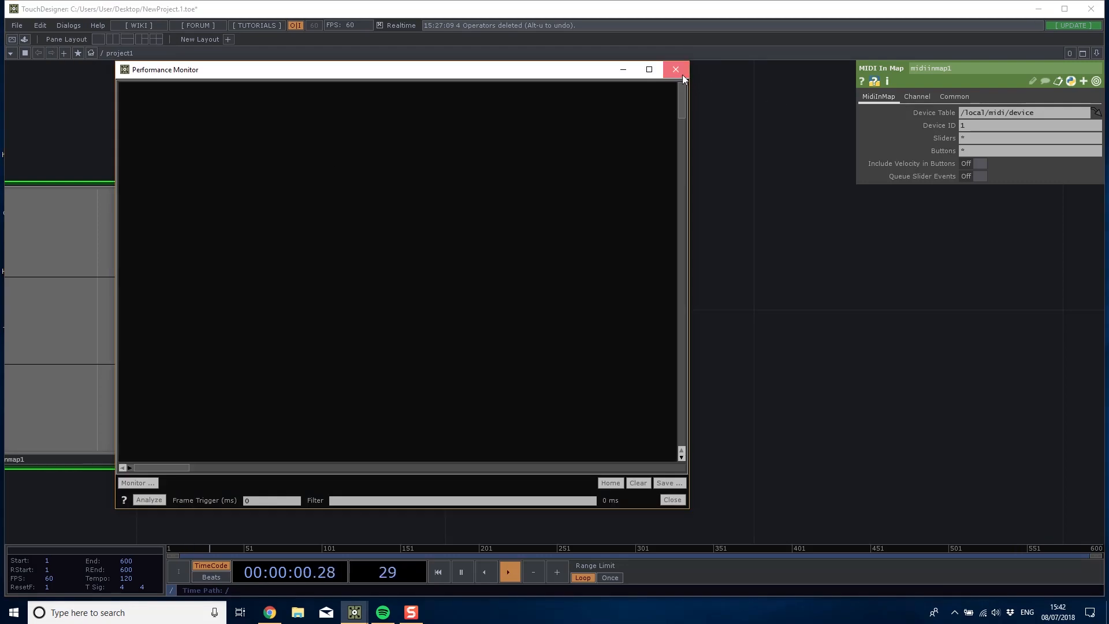
click(68, 24)
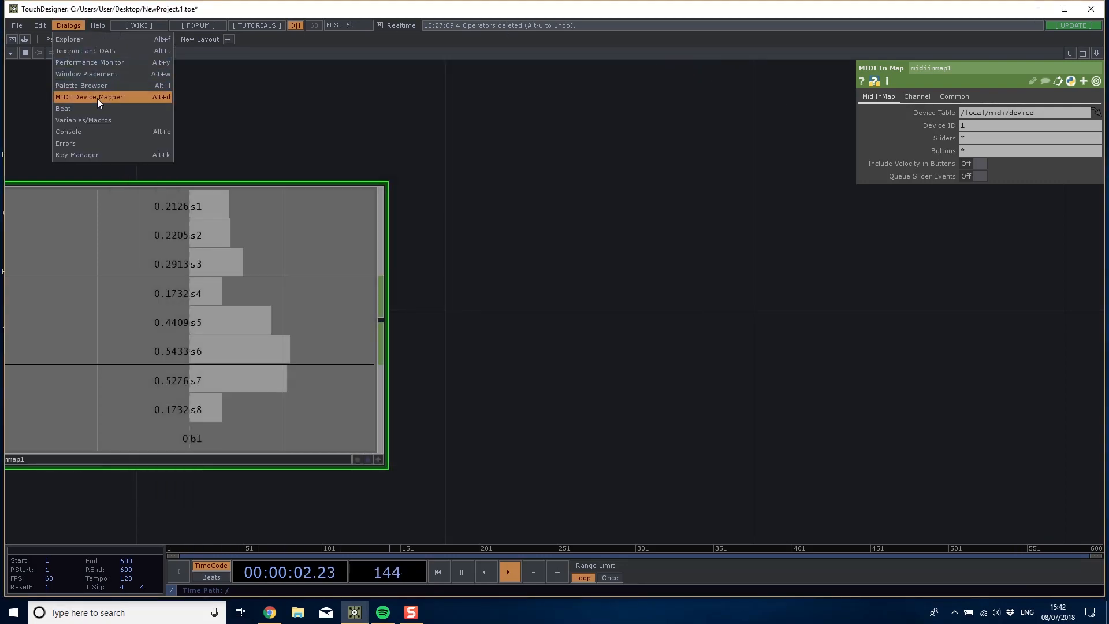
click(89, 97)
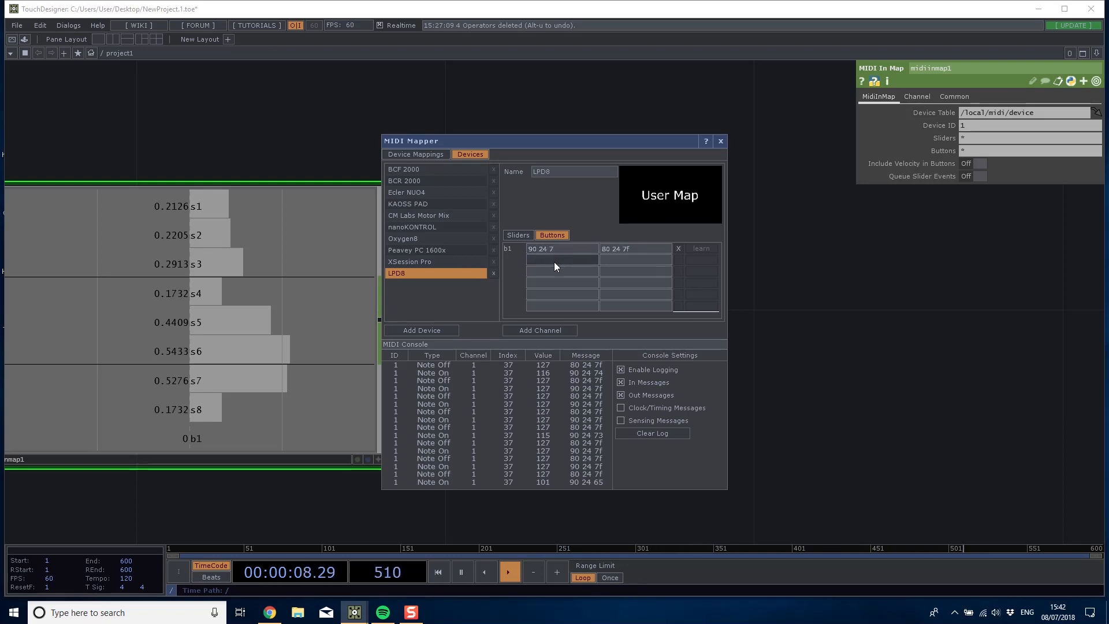
click(562, 249)
text(--)
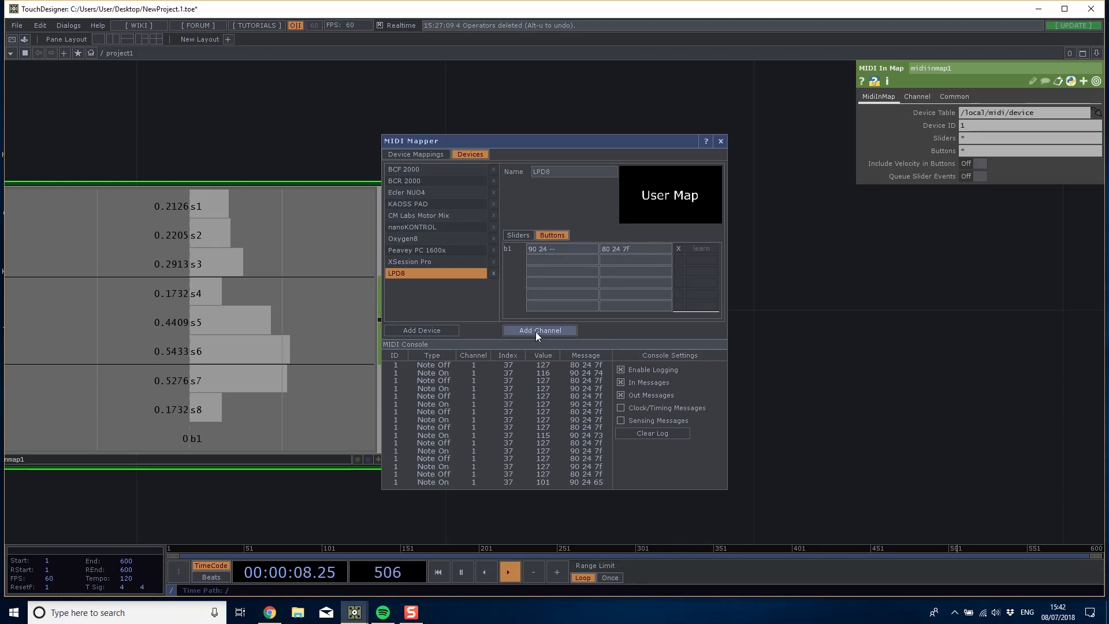
Add button channels up to b8 with successive note-on patterns 90 25 through 90 29.
click(538, 331)
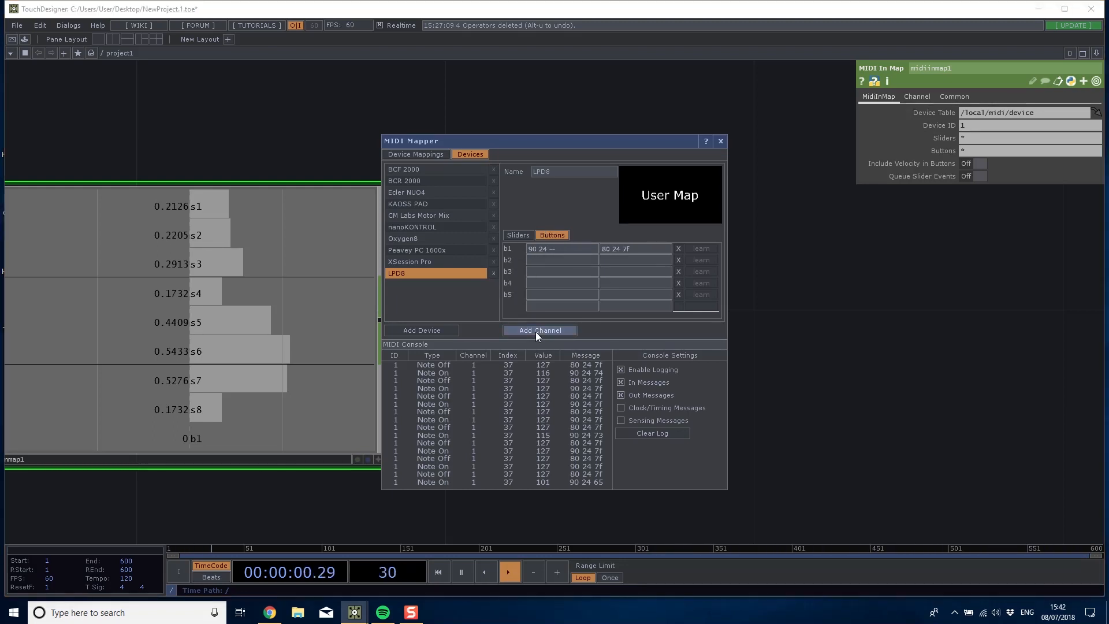
click(540, 329)
text(90 24 --)
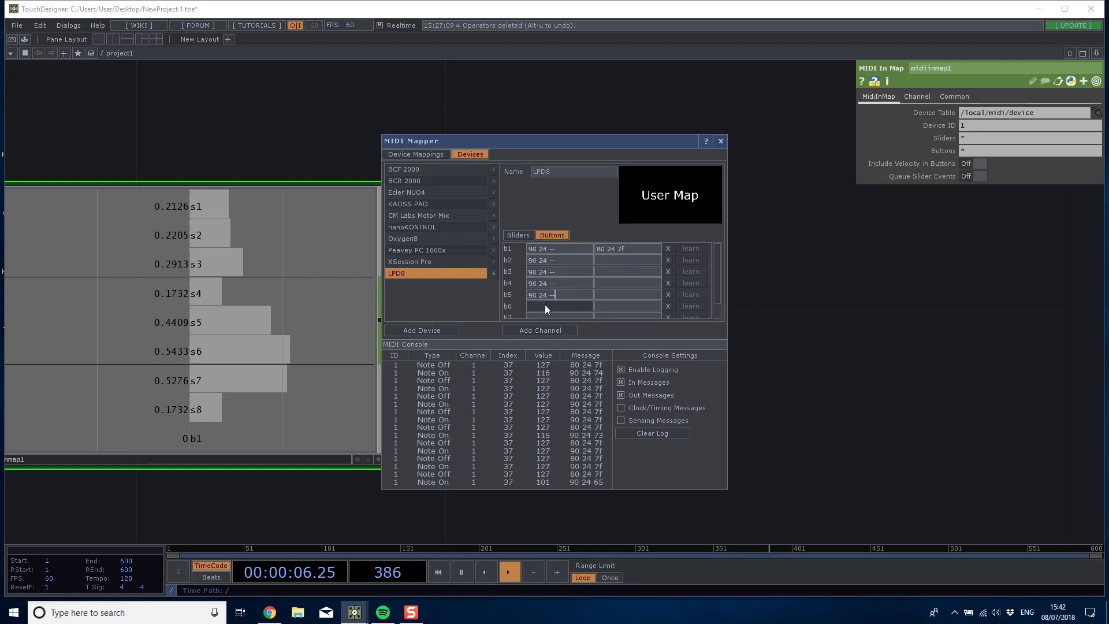
scroll(down, 3)
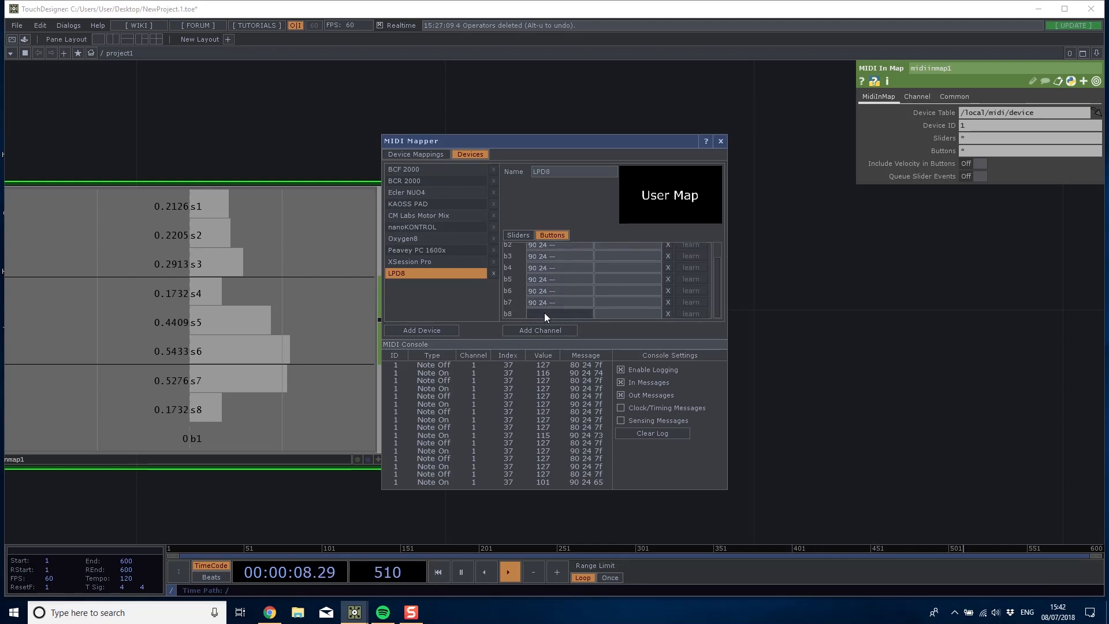
scroll(up, 3)
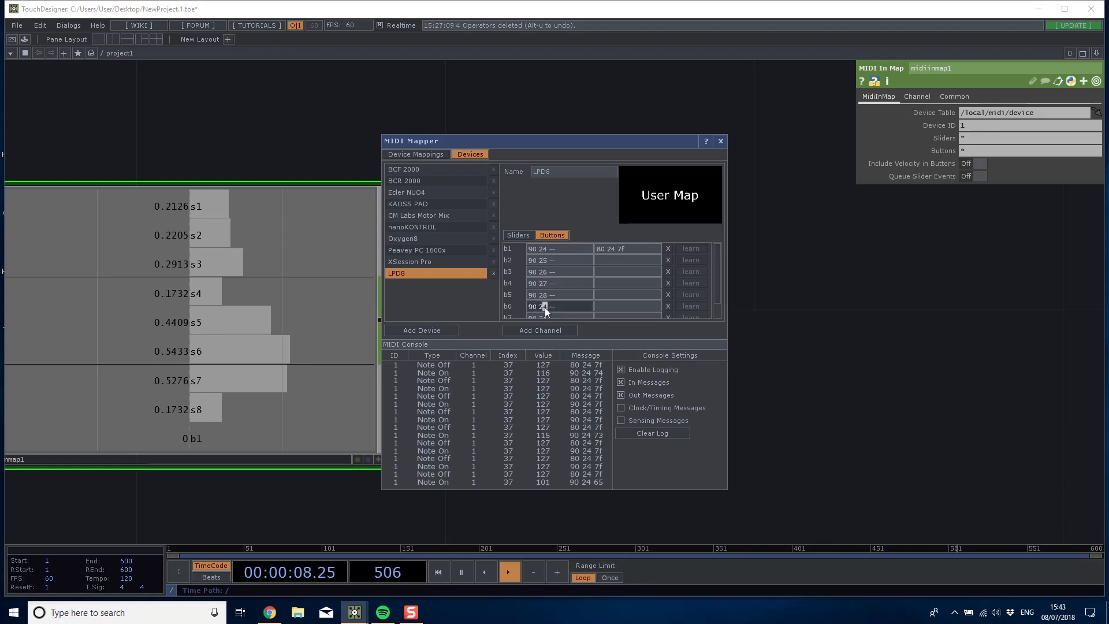
scroll(down, 3)
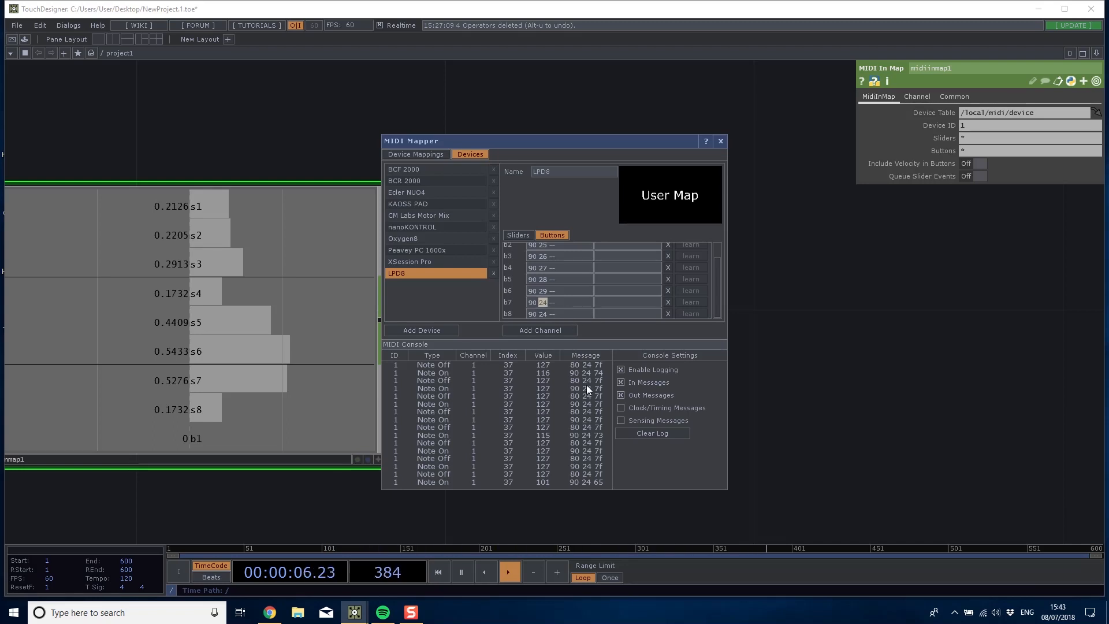
mouse_move(576, 510)
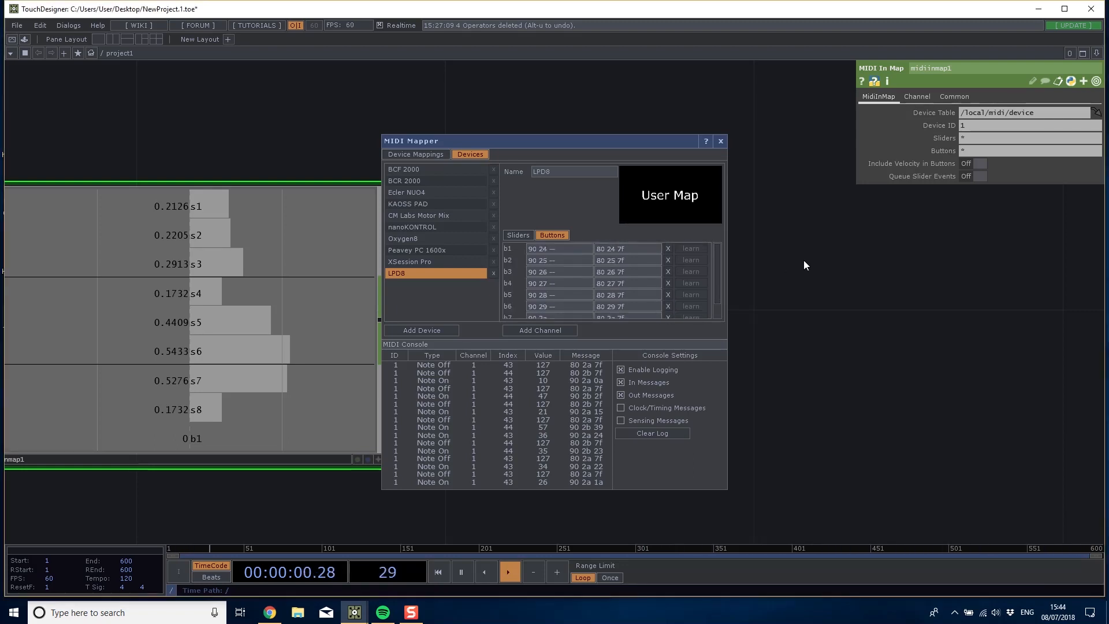
Close the mapper and set Include Velocity in Buttons to On on midiinmap1.
click(720, 141)
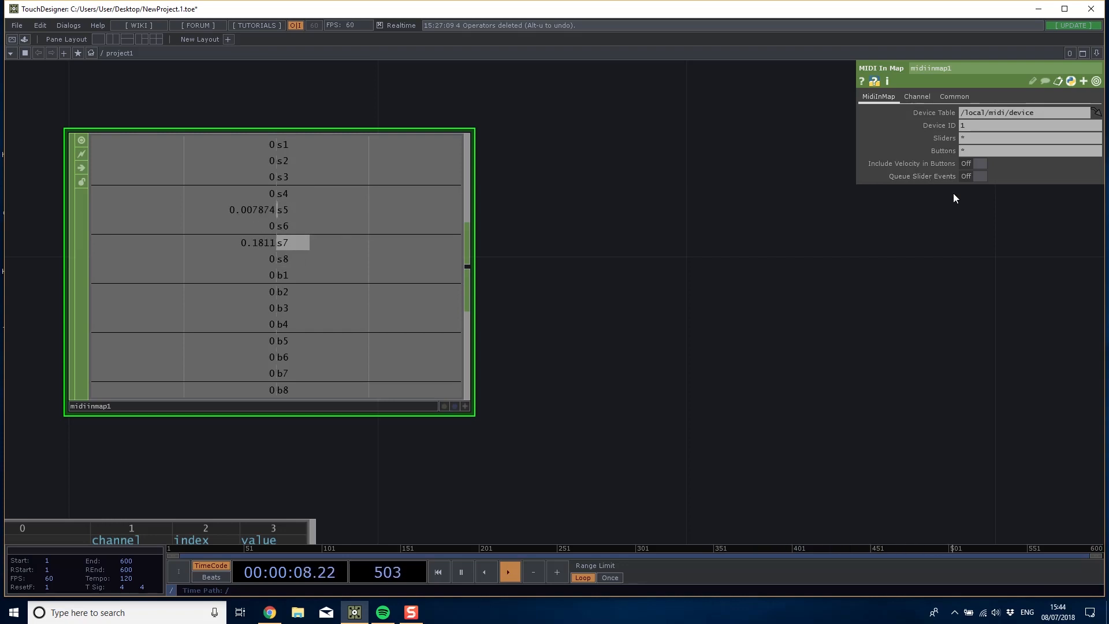
click(980, 163)
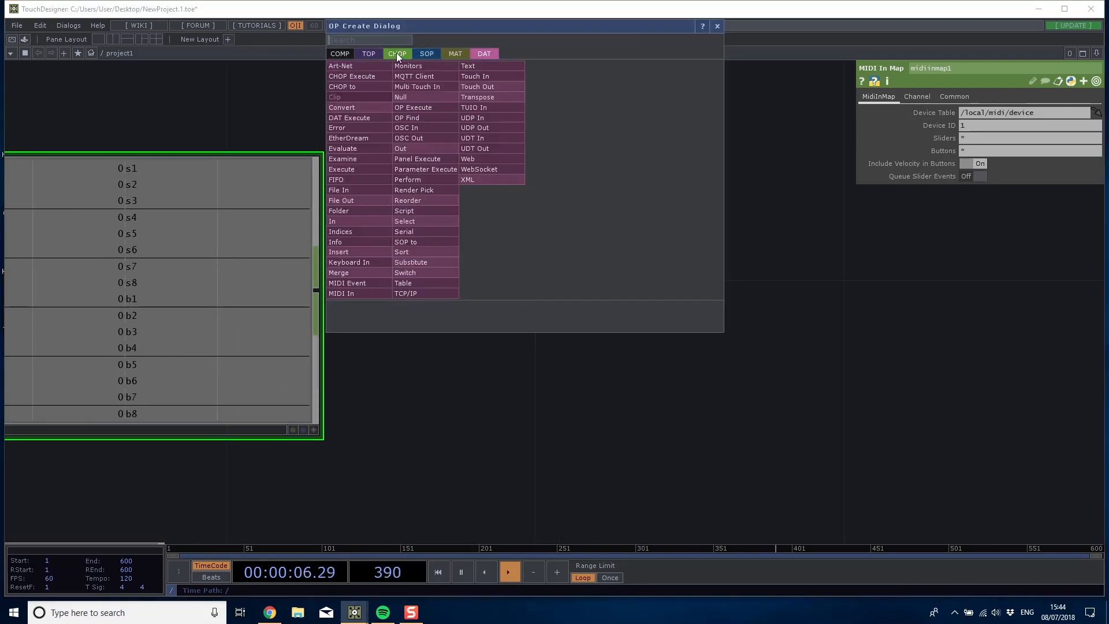
Create an Audio File In feeding an Audio Device Out CHOP, with Play off, and browse for a sample.
click(396, 53)
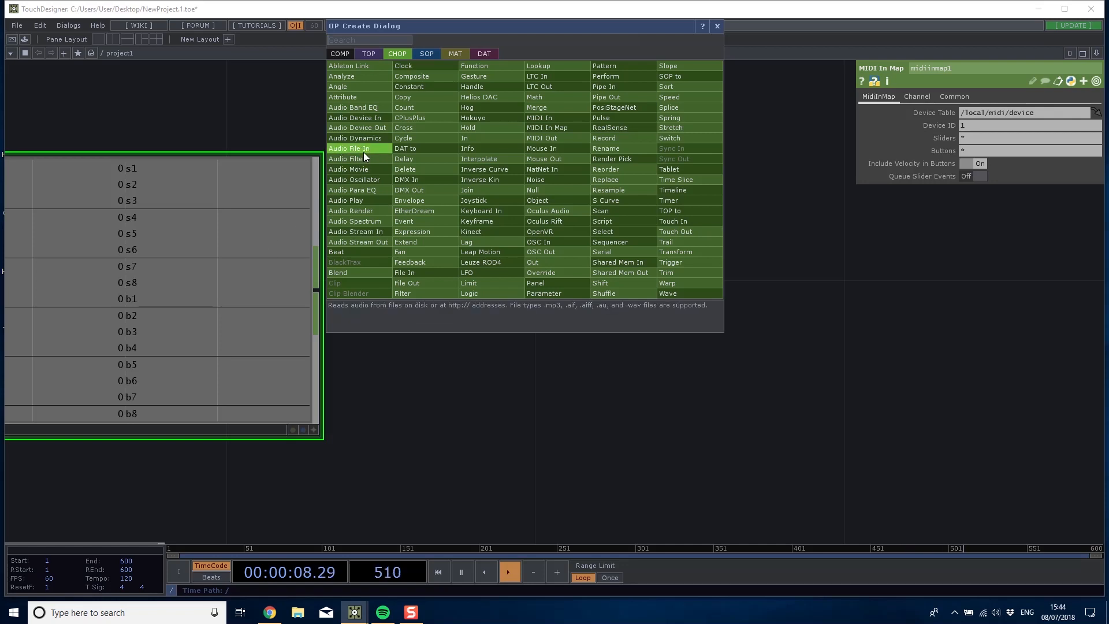
click(717, 26)
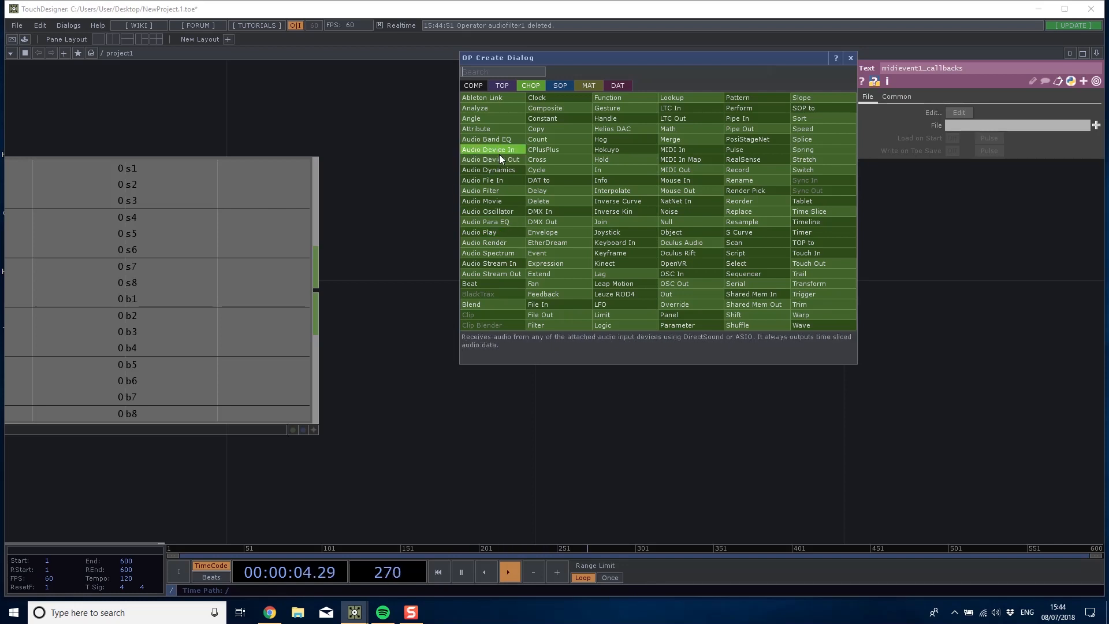
click(483, 181)
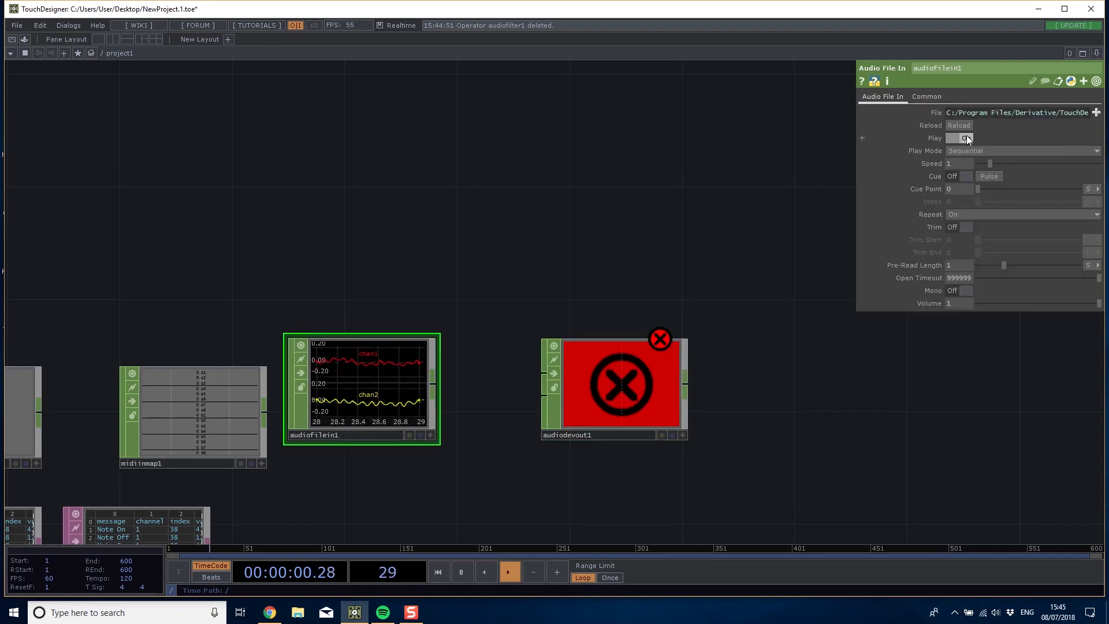
click(964, 137)
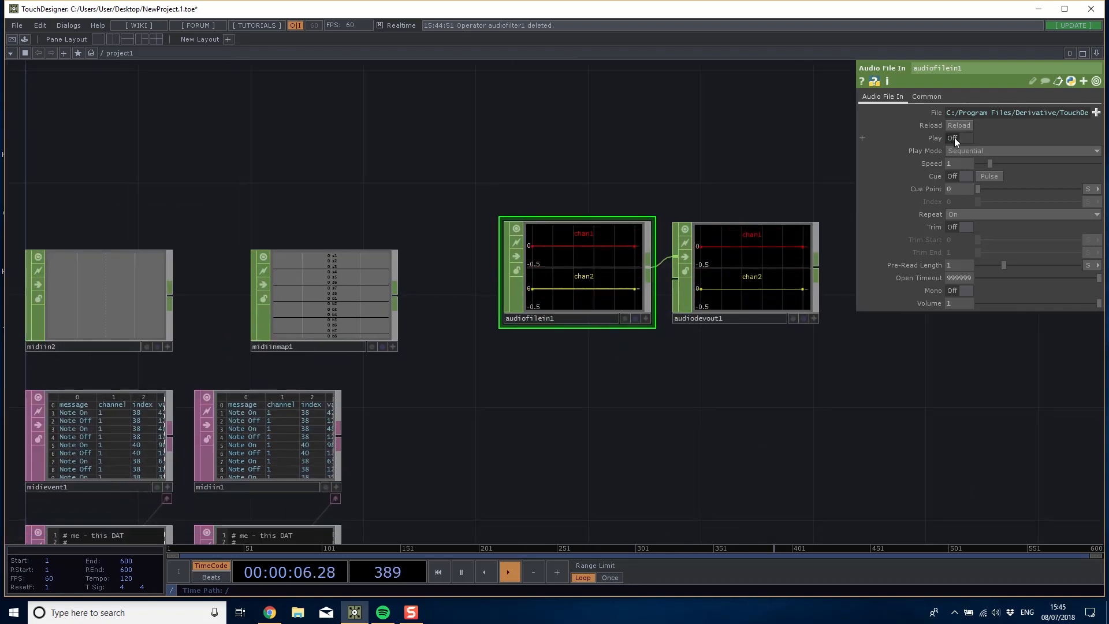
click(1098, 112)
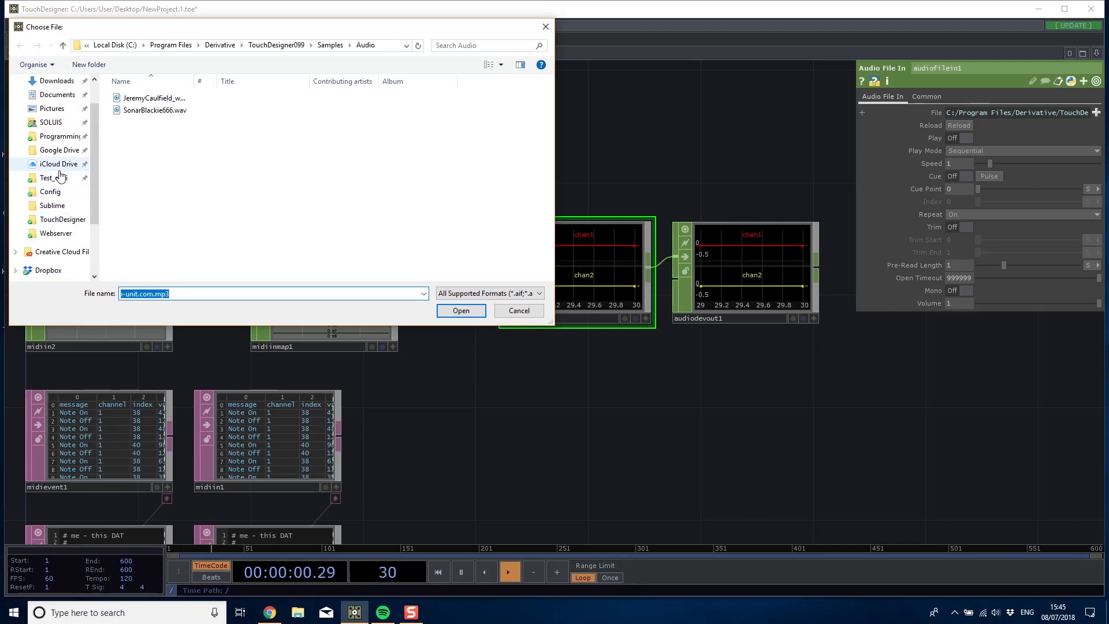
Load hp_121_bitesize_F#m.wav from the Dropbox 100 Free Chord Samples piano folder.
click(60, 136)
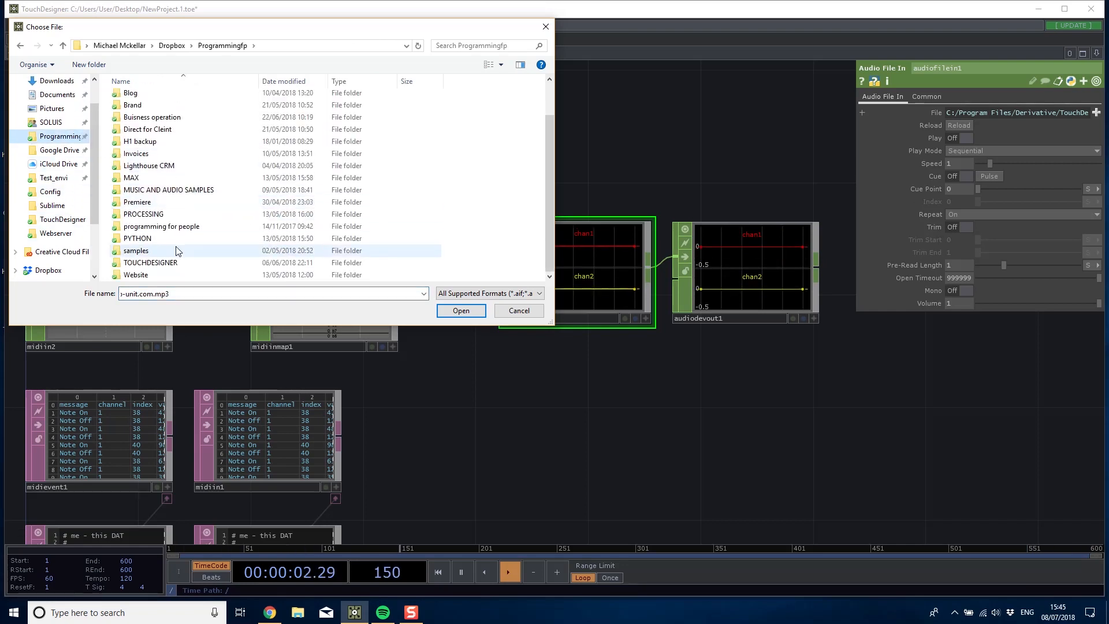
double_click(135, 251)
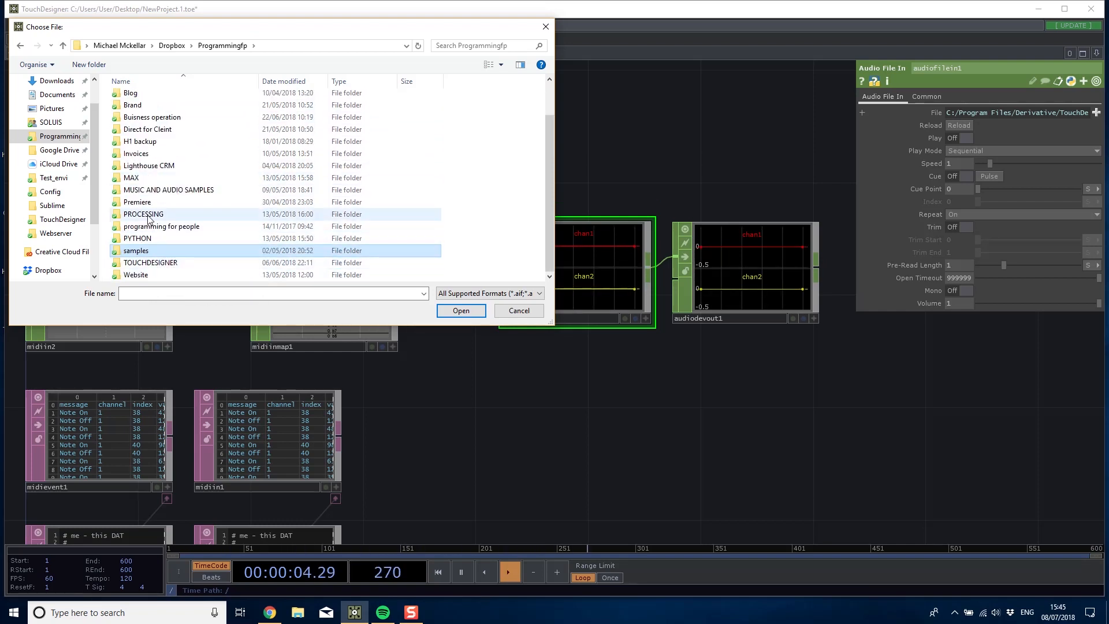
double_click(167, 189)
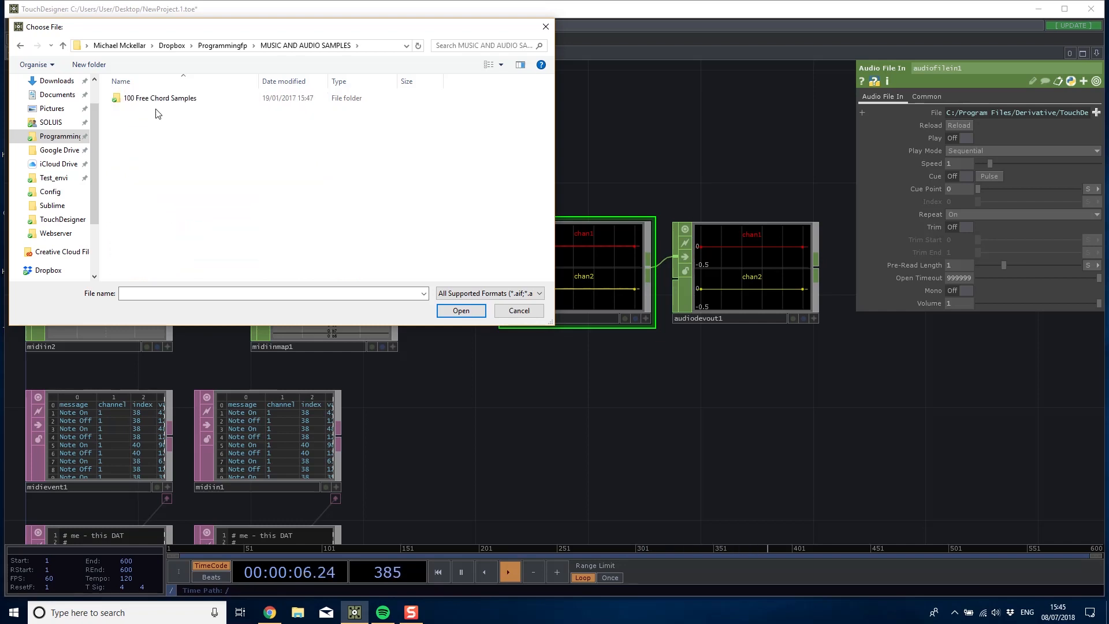
double_click(159, 97)
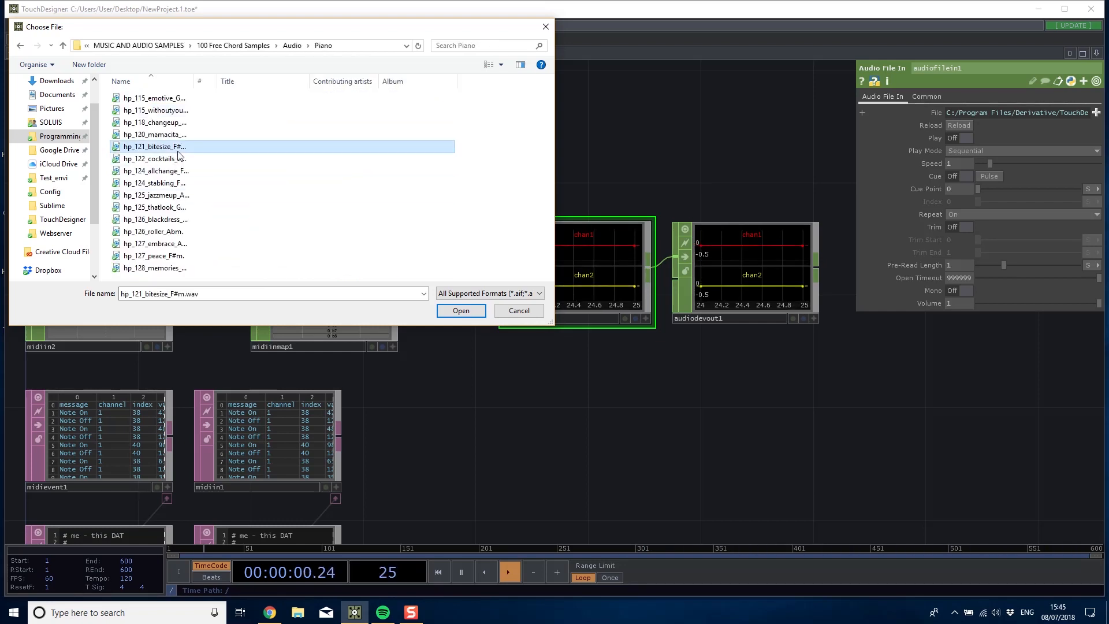
click(461, 310)
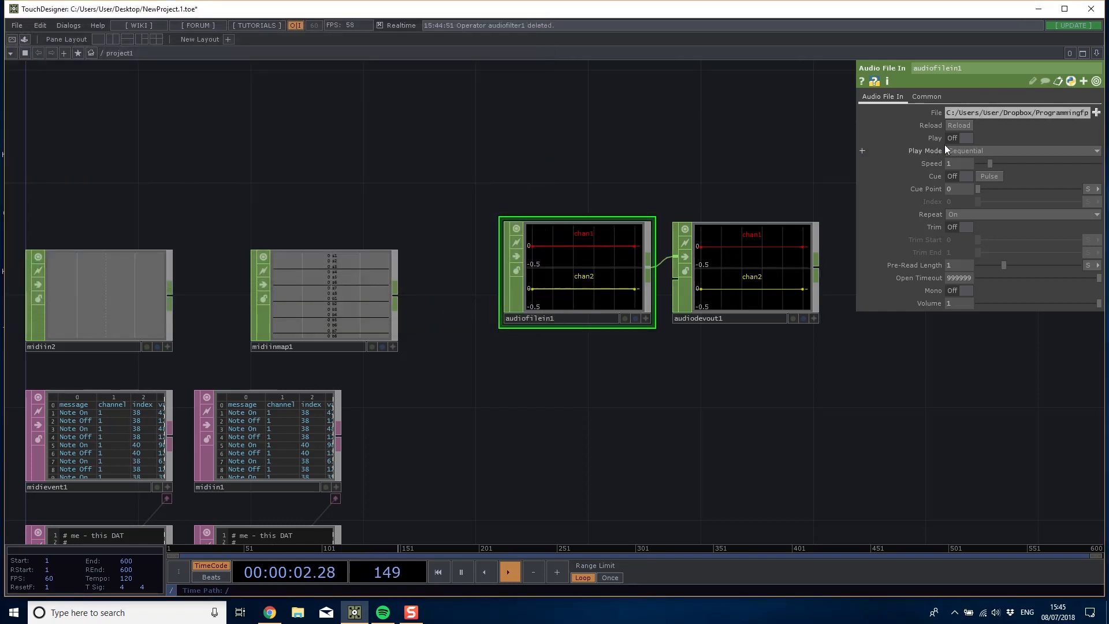
Set Play to On and Repeat to Off on audiofilein1.
click(966, 138)
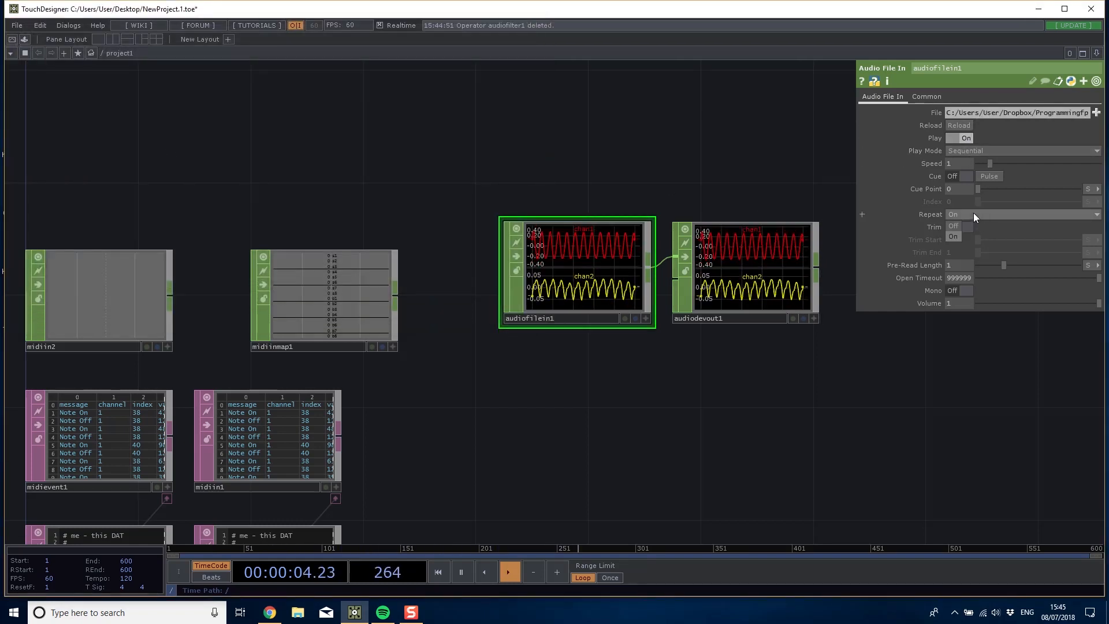
click(1095, 112)
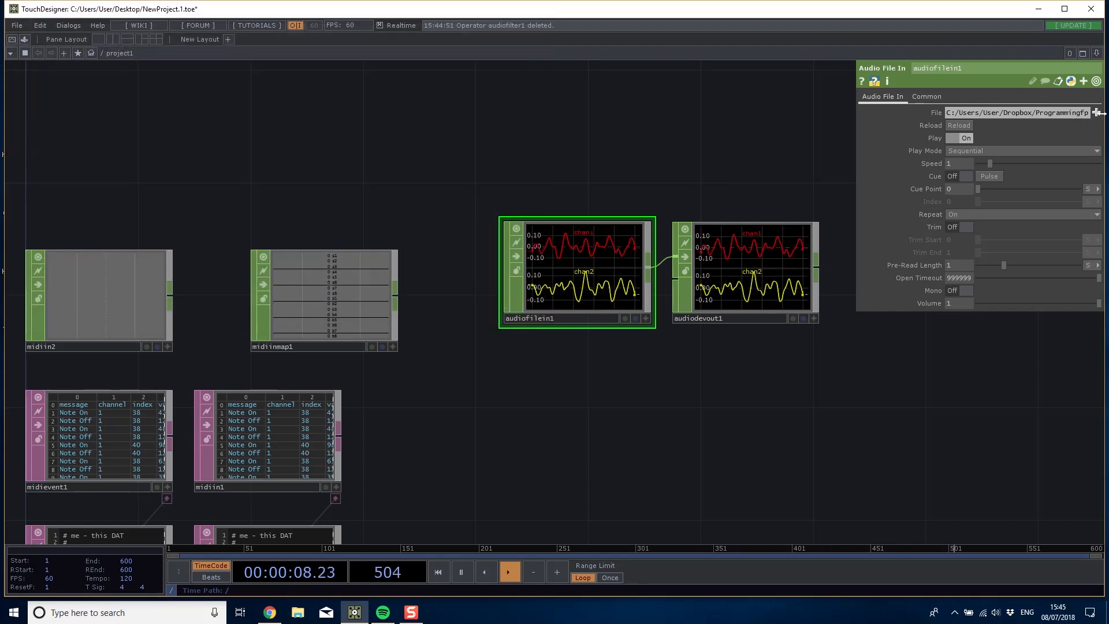
click(1096, 112)
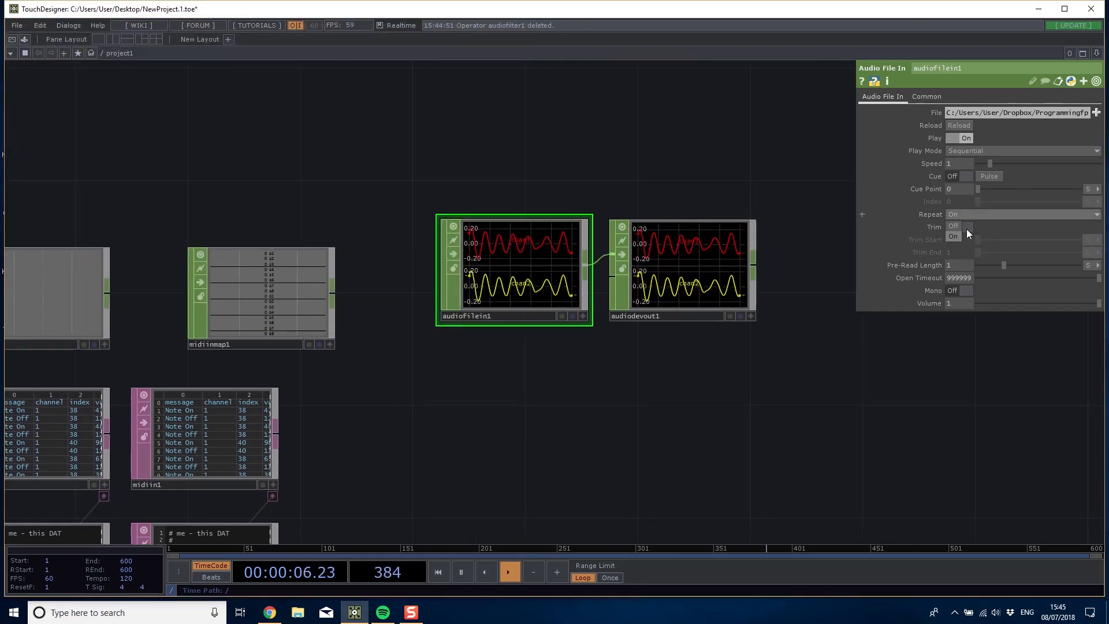
click(954, 214)
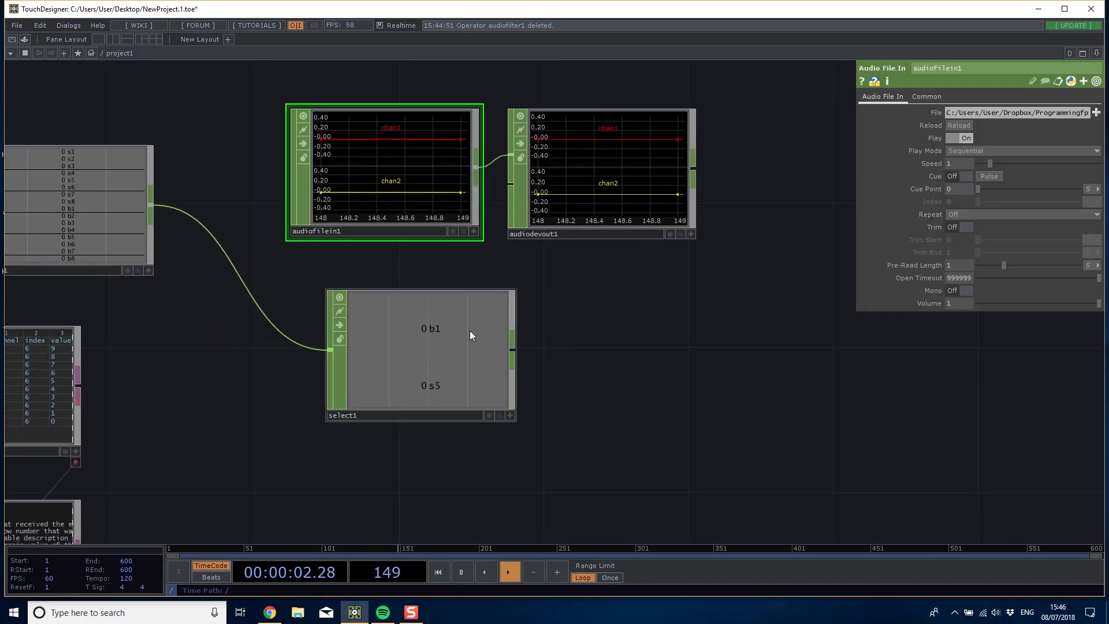
Drag Select CHOP channel b1 onto Cue Pulse as a CHOP Reference.
click(423, 387)
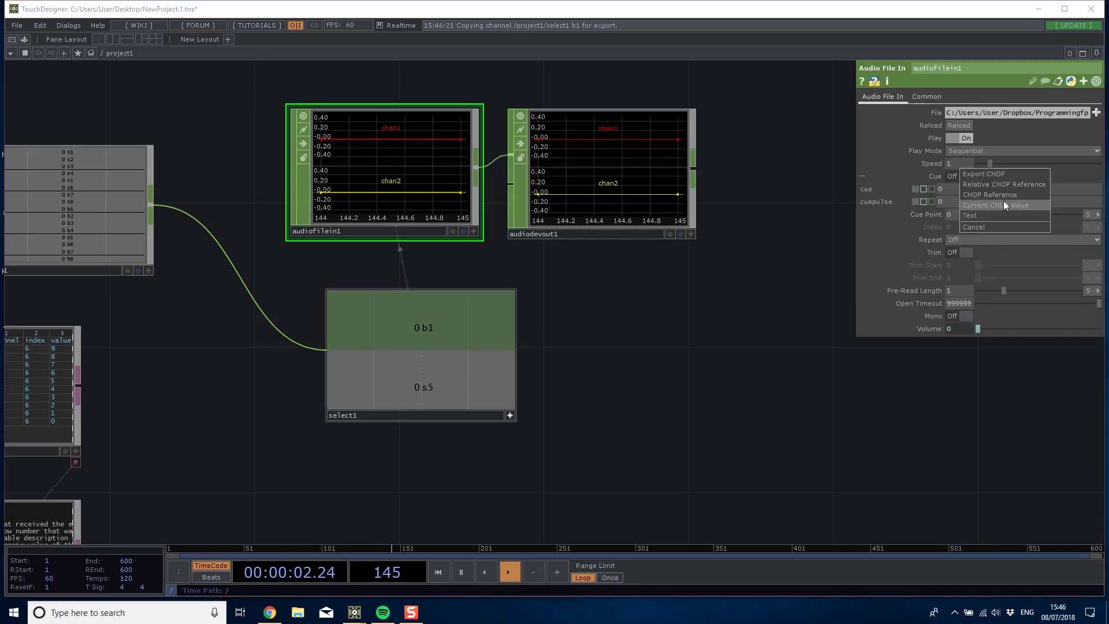
click(998, 204)
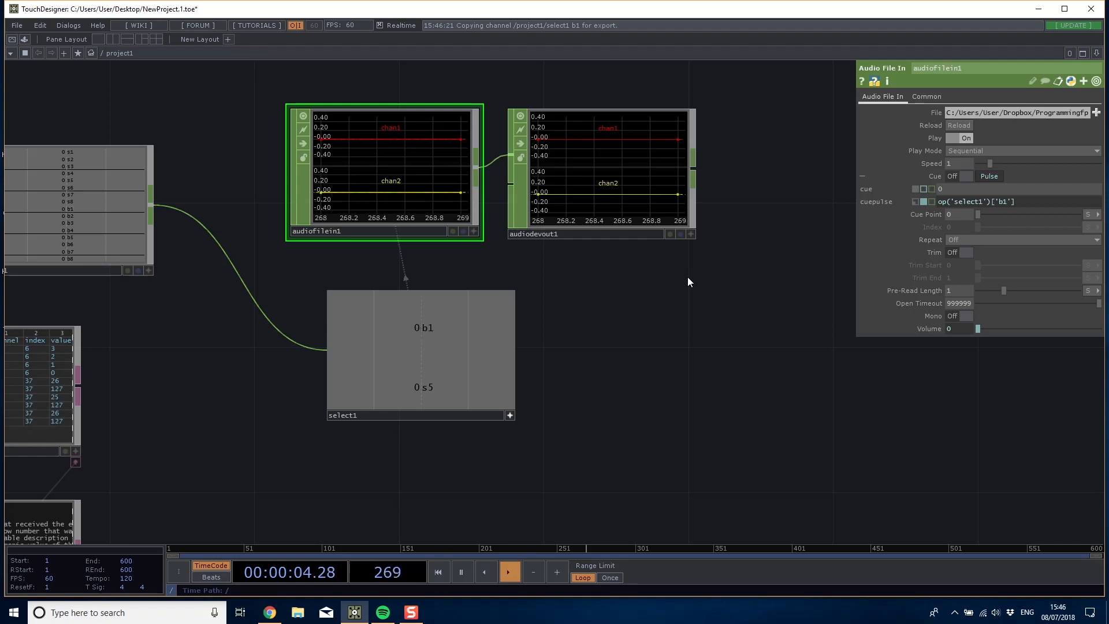